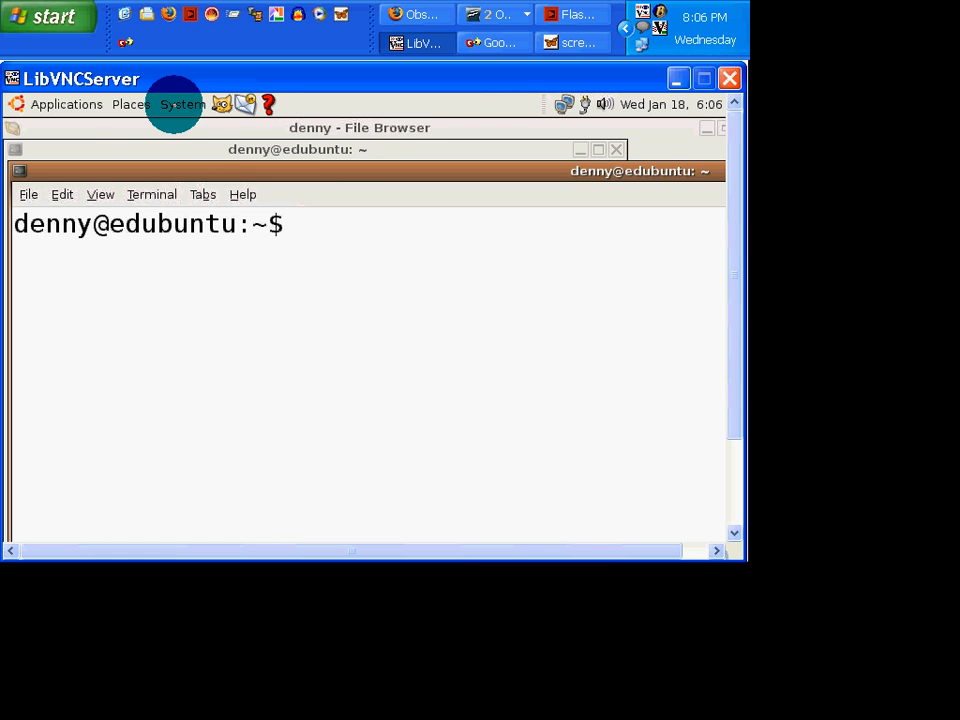
- Glance at the System menu, then run ktuberling from the terminal
{"action": "left_click", "coordinate": [182, 104]}
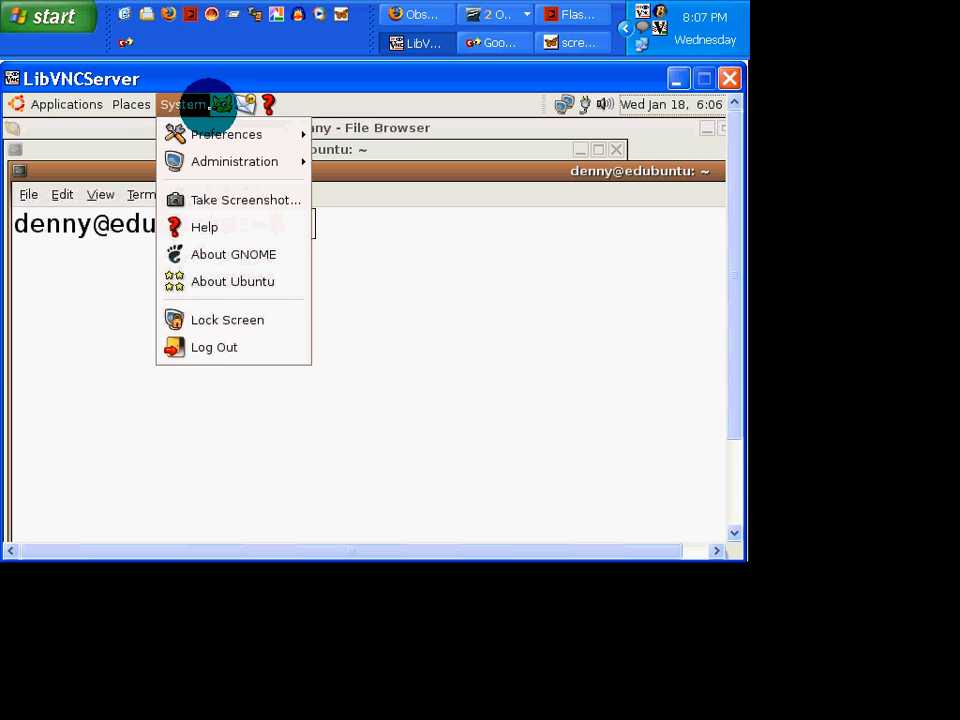
{"action": "left_click", "coordinate": [66, 104]}
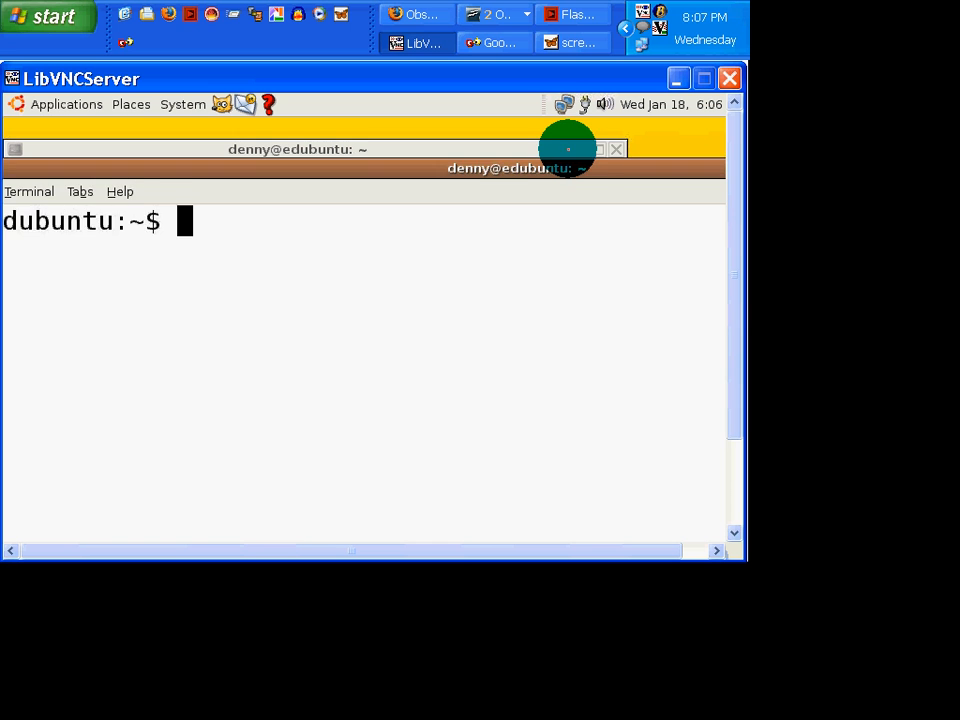
{"action": "type", "text": "ktuberling"}
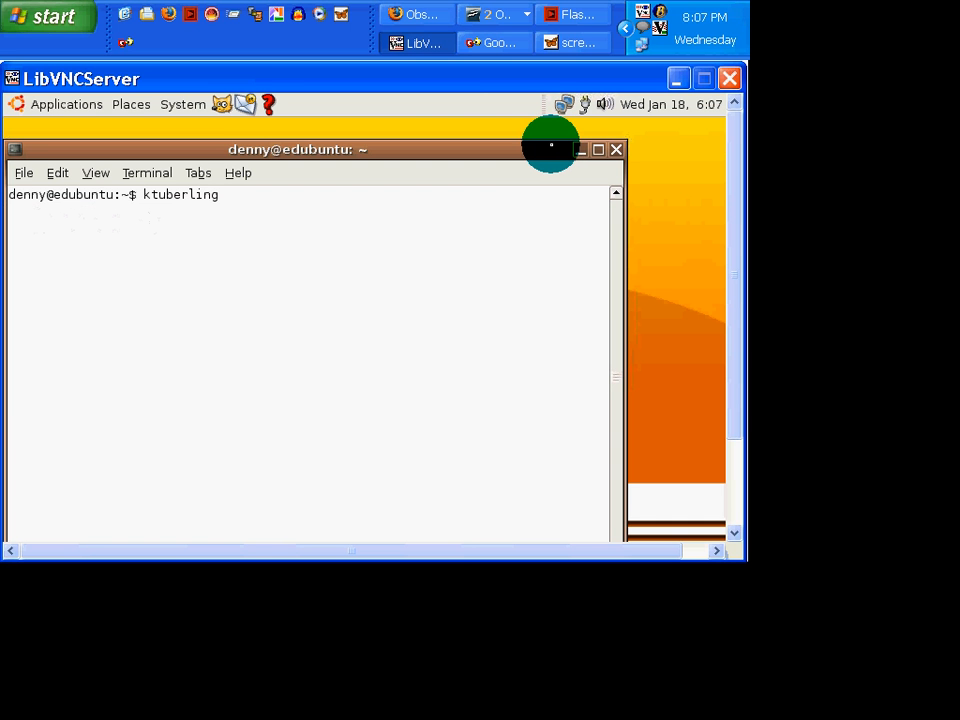
{"action": "key", "text": "Return"}
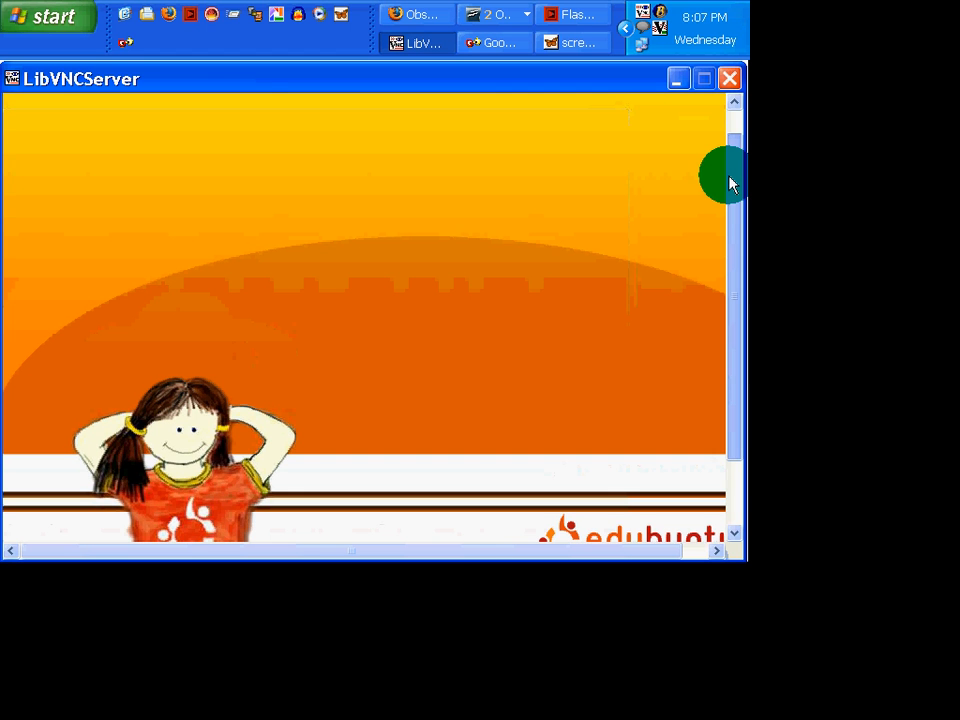
- Browse the Applications menu, then hide the windows to show the Edubuntu desktop
{"action": "left_click", "coordinate": [66, 104]}
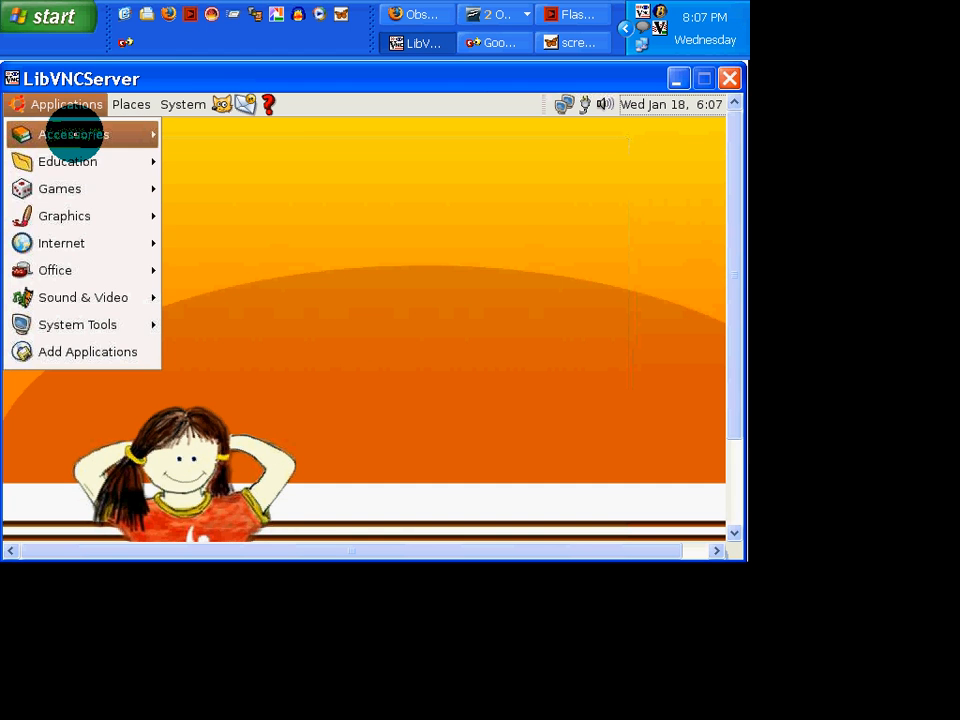
{"action": "left_click", "coordinate": [68, 160]}
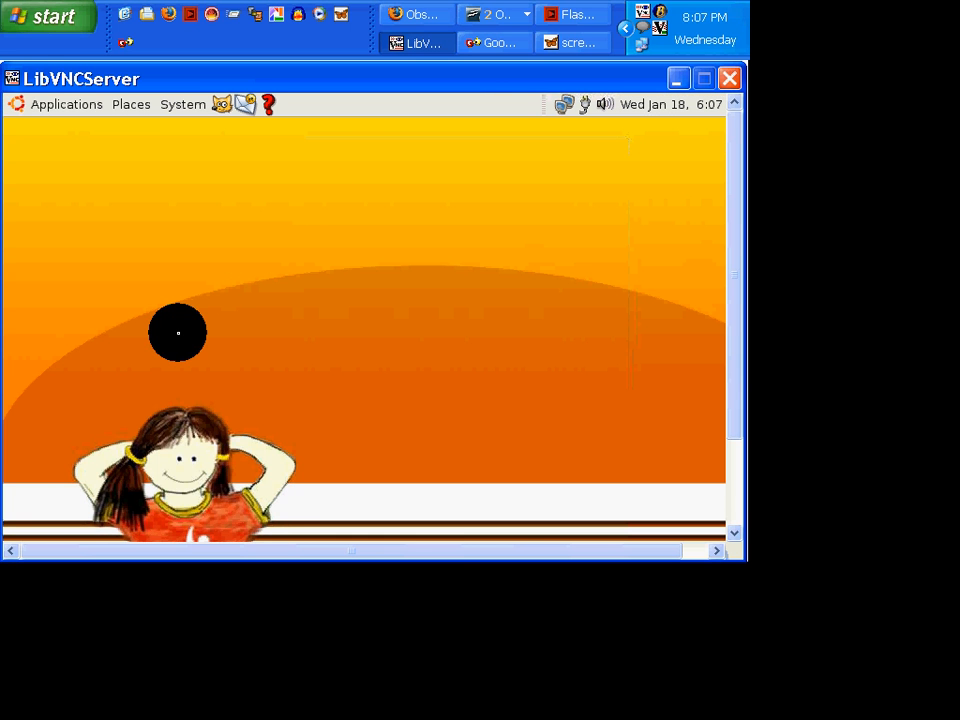
{"action": "left_click", "coordinate": [66, 104]}
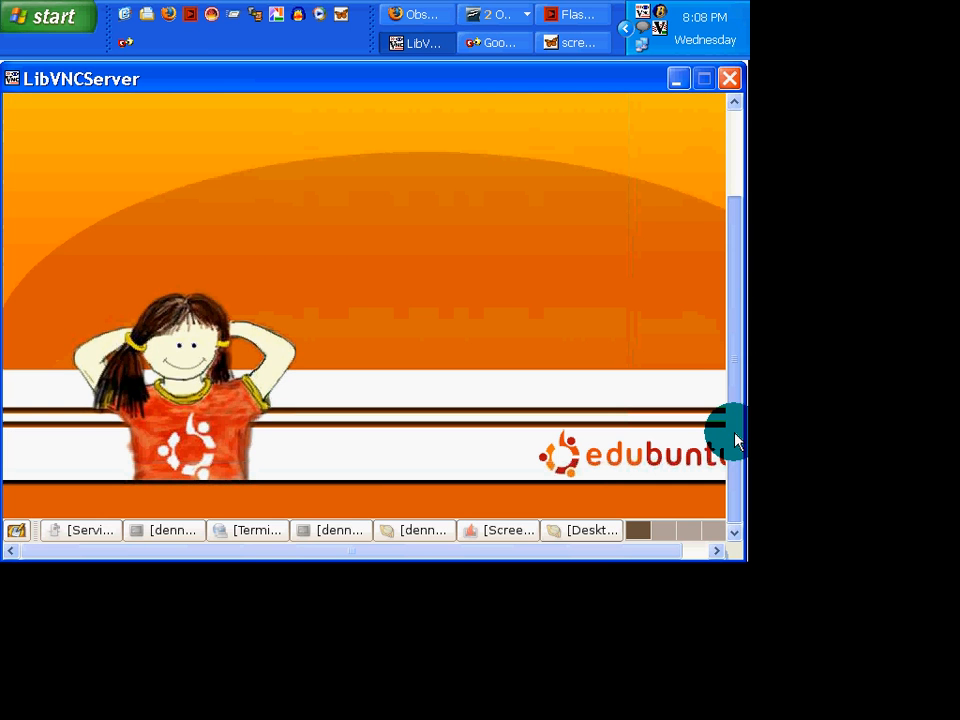
- Restore the terminal and scroll through the ifconfig network interface output
{"action": "left_click", "coordinate": [334, 530]}
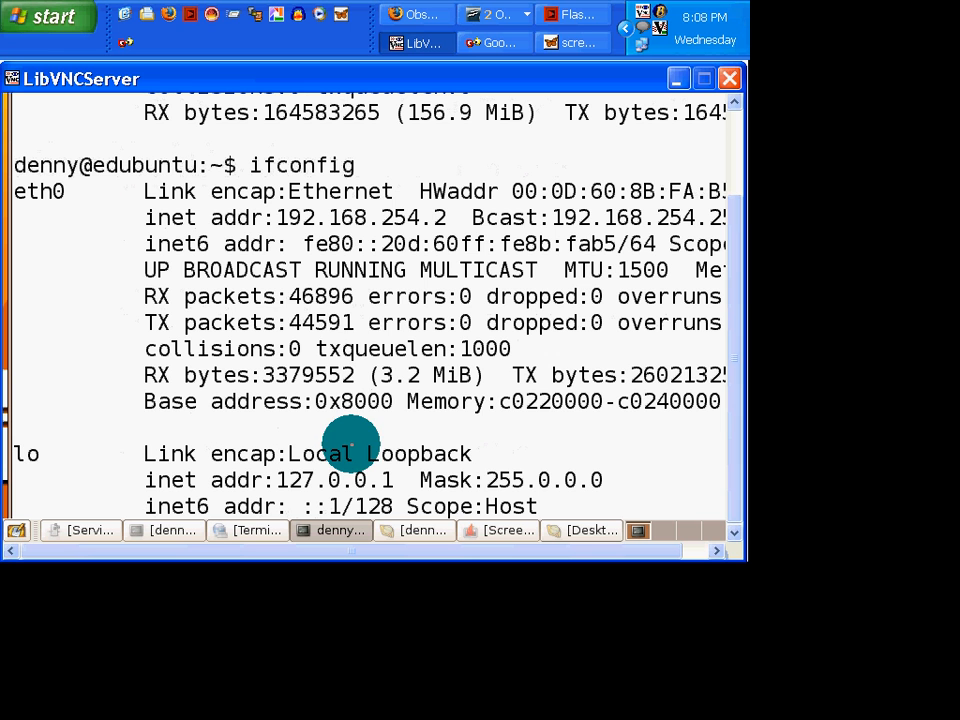
{"action": "mouse_move", "coordinate": [736, 256]}
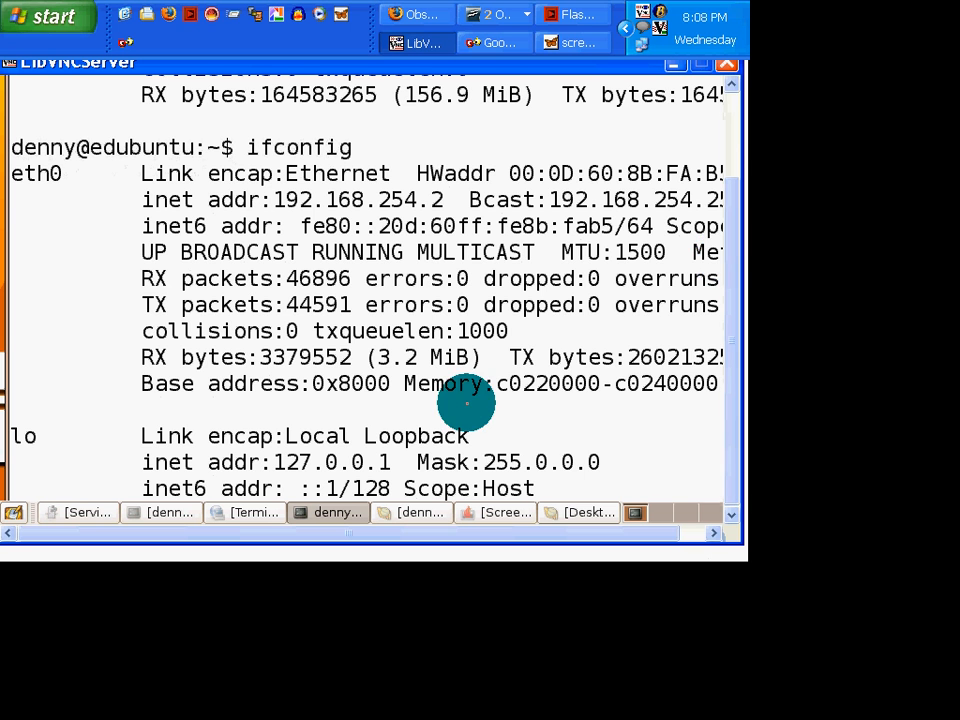
{"action": "scroll", "scroll_direction": "down", "scroll_amount": 3}
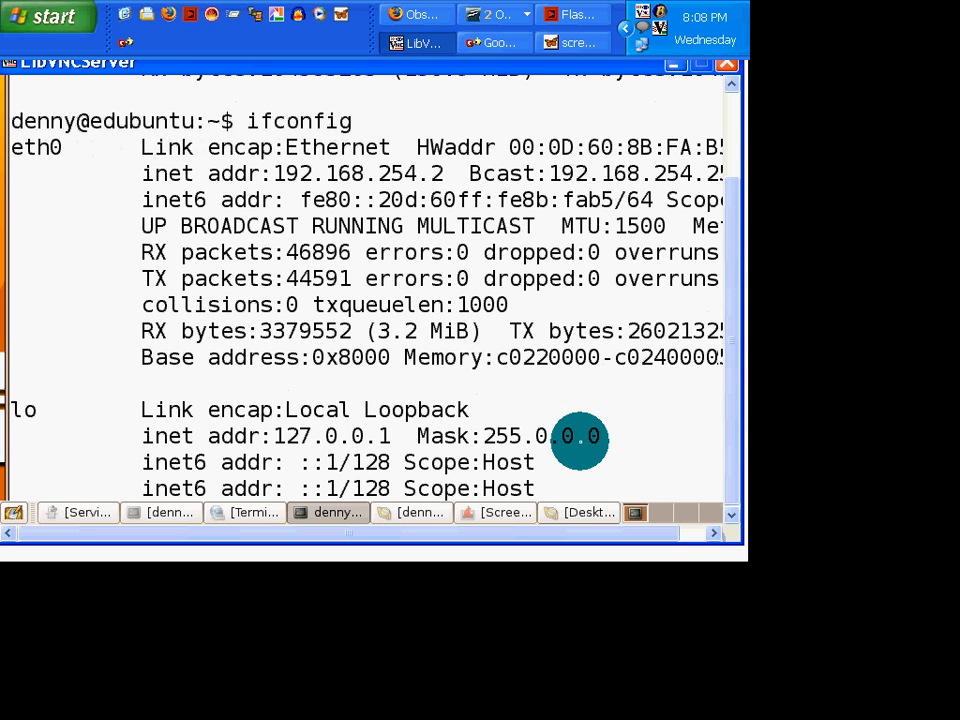
{"action": "scroll", "scroll_direction": "down", "scroll_amount": 3}
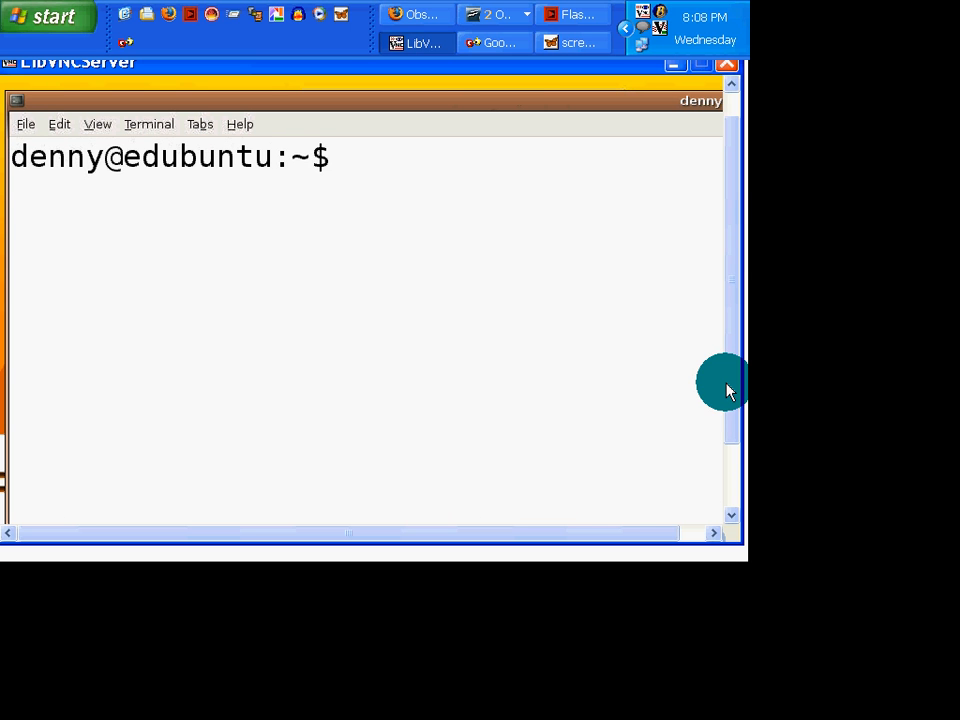
- Tab-complete 'kb' in the terminal, listing kbd_mode and kbdrate
{"action": "type", "text": "kb"}
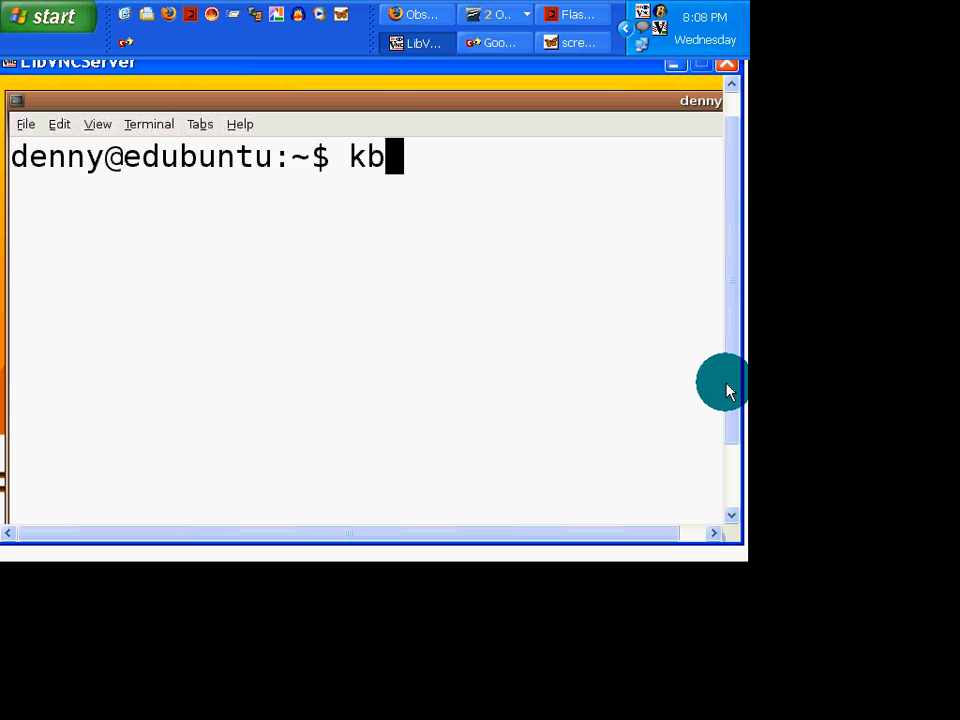
{"action": "key", "text": "Tab"}
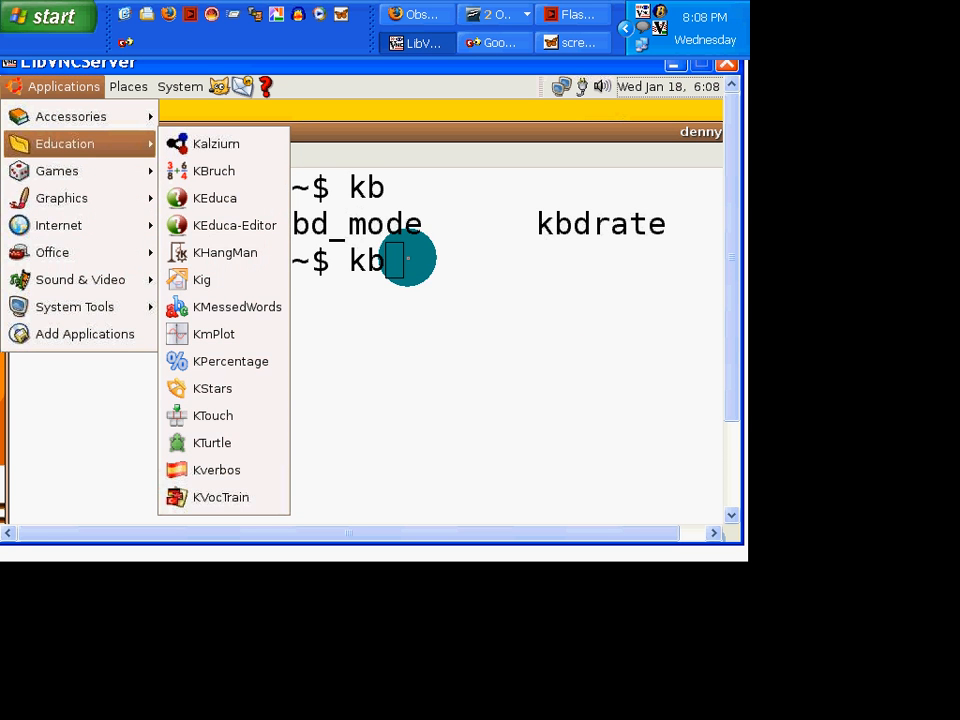
{"action": "mouse_move", "coordinate": [212, 170]}
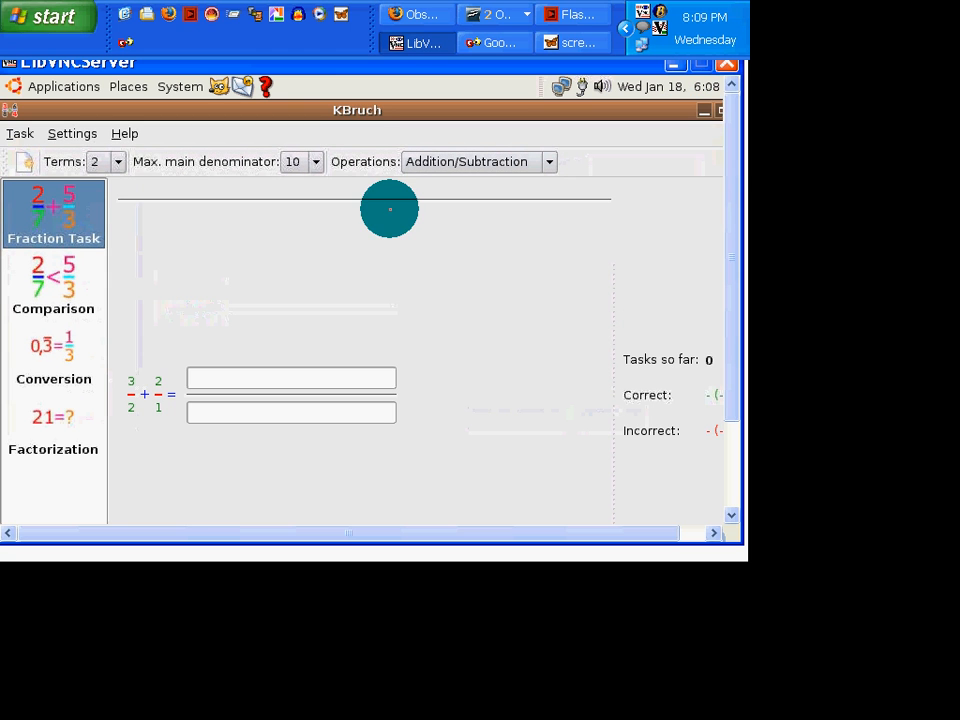
{"action": "mouse_move", "coordinate": [388, 210]}
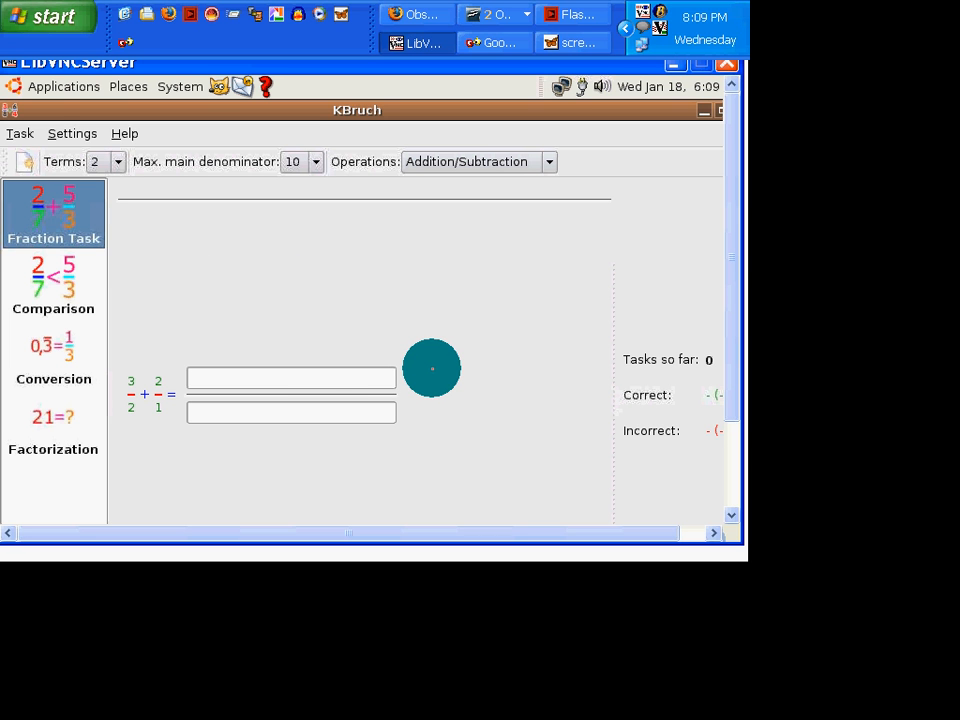
{"action": "mouse_move", "coordinate": [430, 368]}
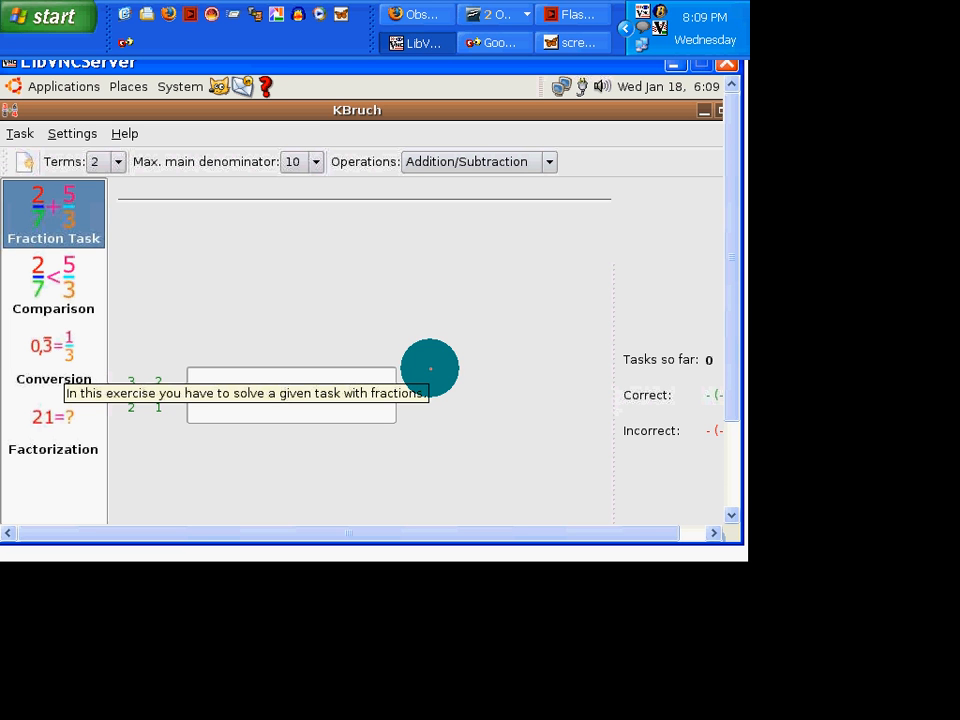
{"action": "mouse_move", "coordinate": [324, 272]}
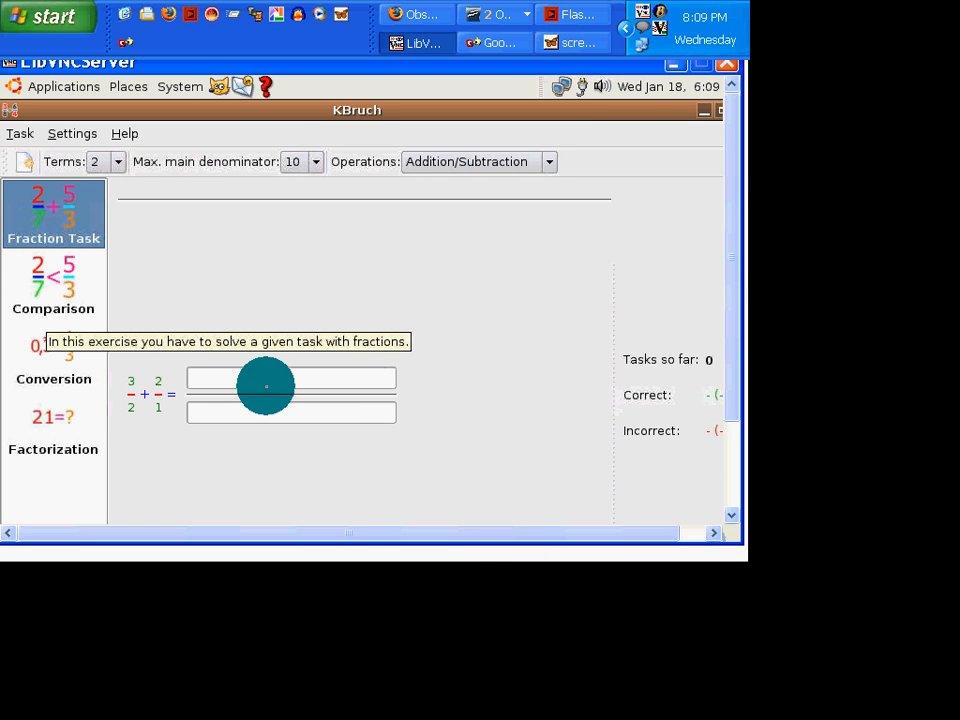
- Enter 5 as numerator and 3 as denominator for the 3/2 + 2/1 task
{"action": "left_click", "coordinate": [290, 378]}
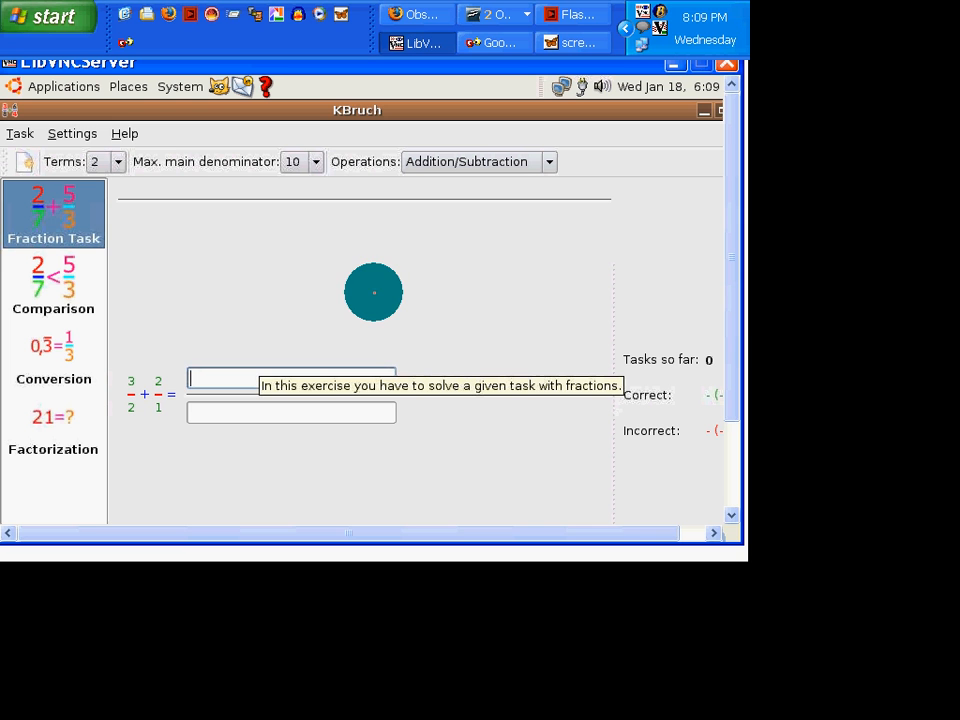
{"action": "mouse_move", "coordinate": [158, 382]}
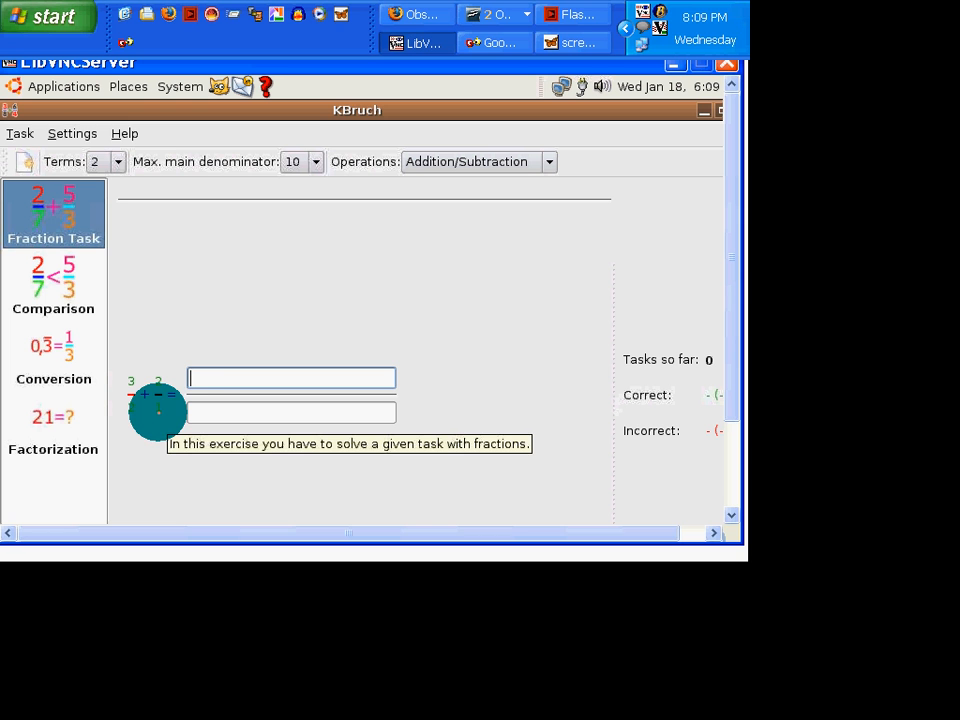
{"action": "type", "text": "5"}
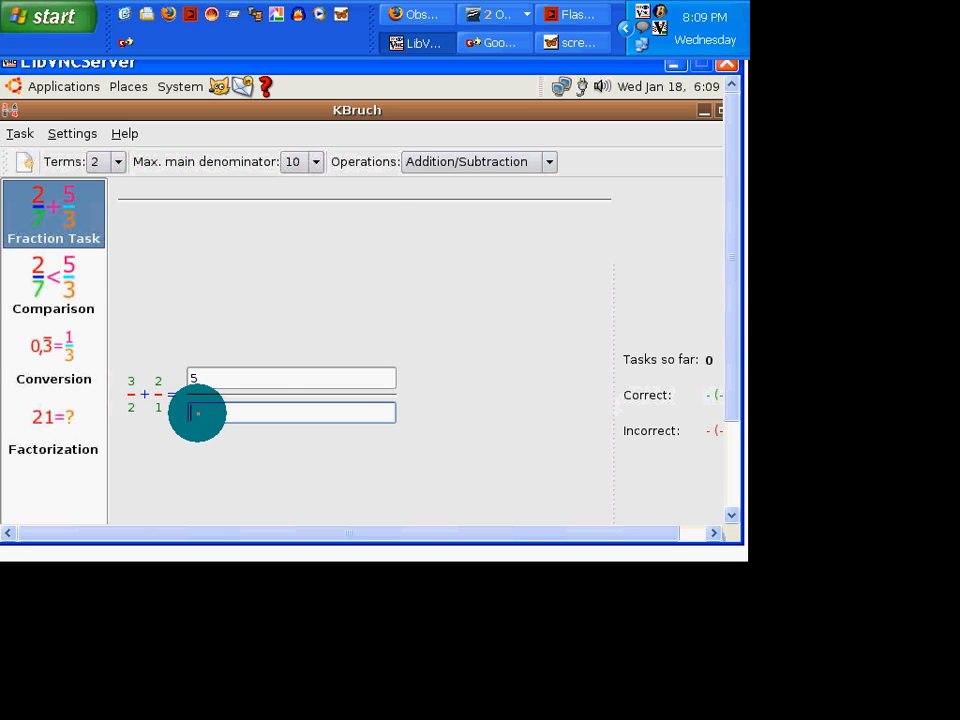
{"action": "type", "text": "3"}
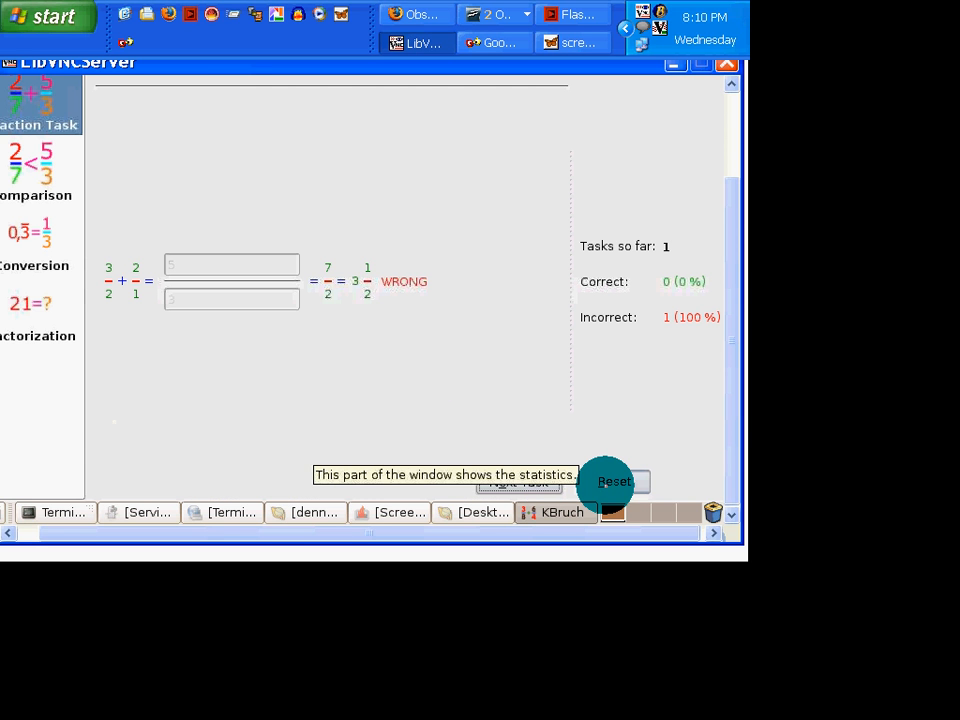
- Reset the score tally and move on to the 2/1 − 5/8 task
{"action": "left_click", "coordinate": [614, 480]}
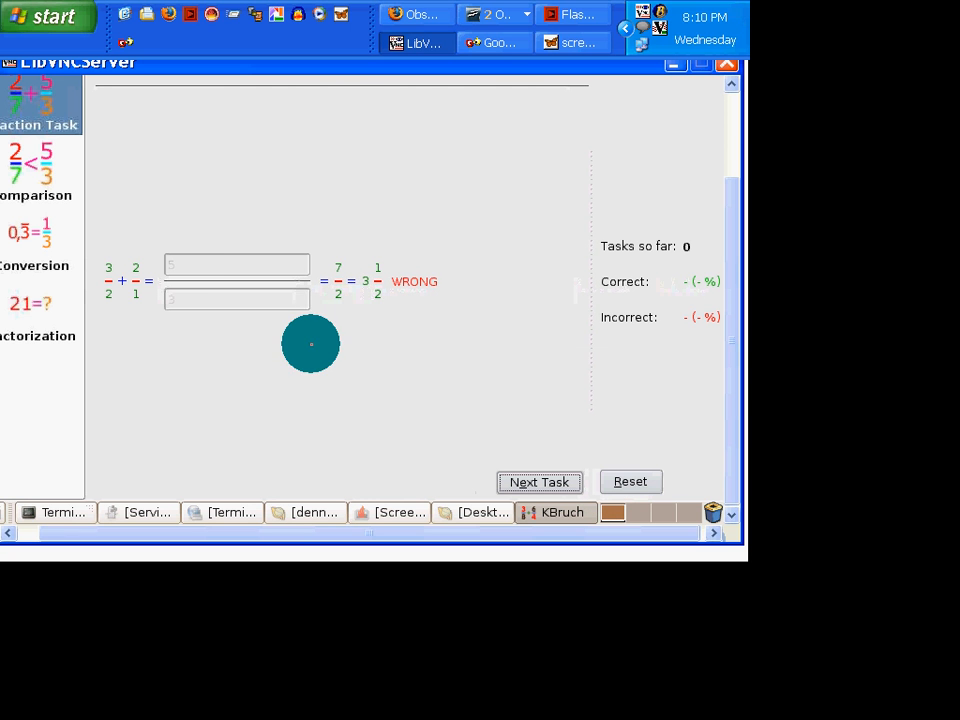
{"action": "mouse_move", "coordinate": [200, 264]}
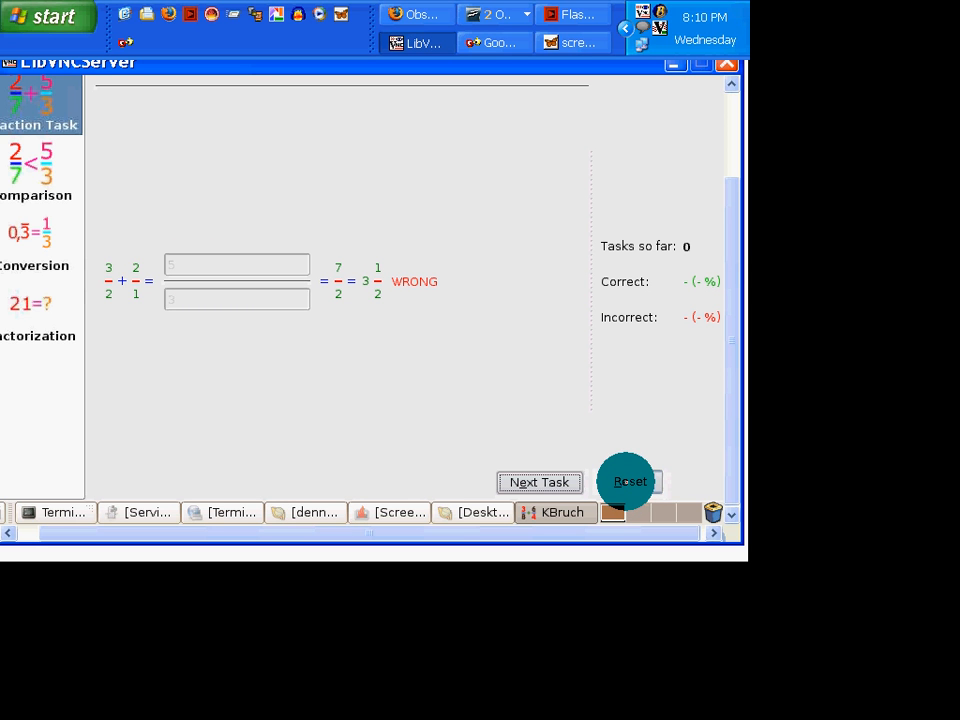
{"action": "mouse_move", "coordinate": [432, 388]}
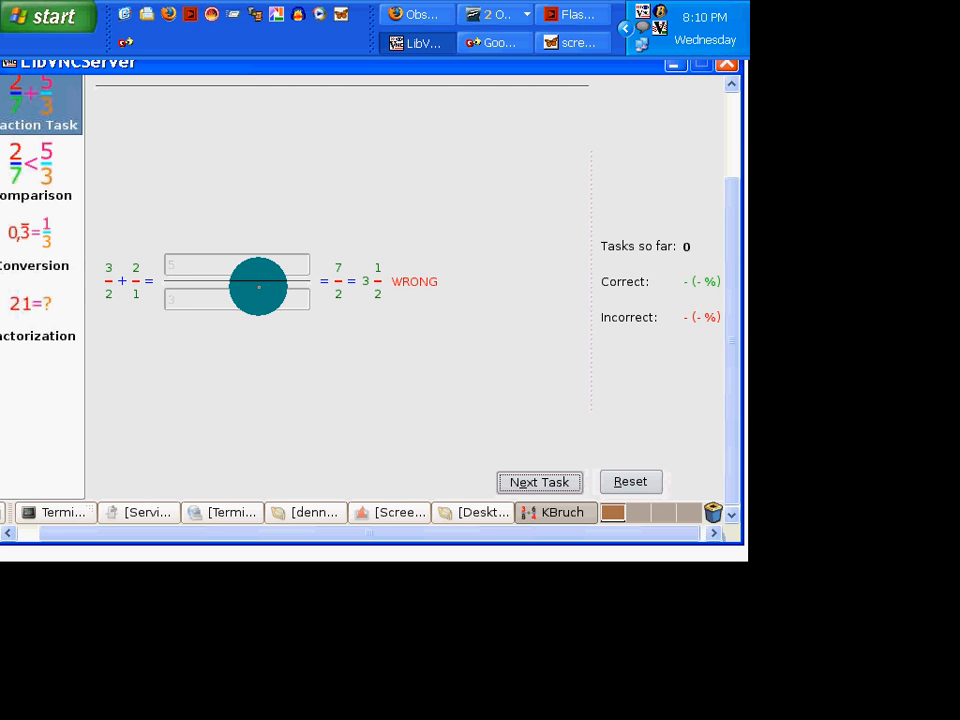
{"action": "left_click", "coordinate": [538, 480]}
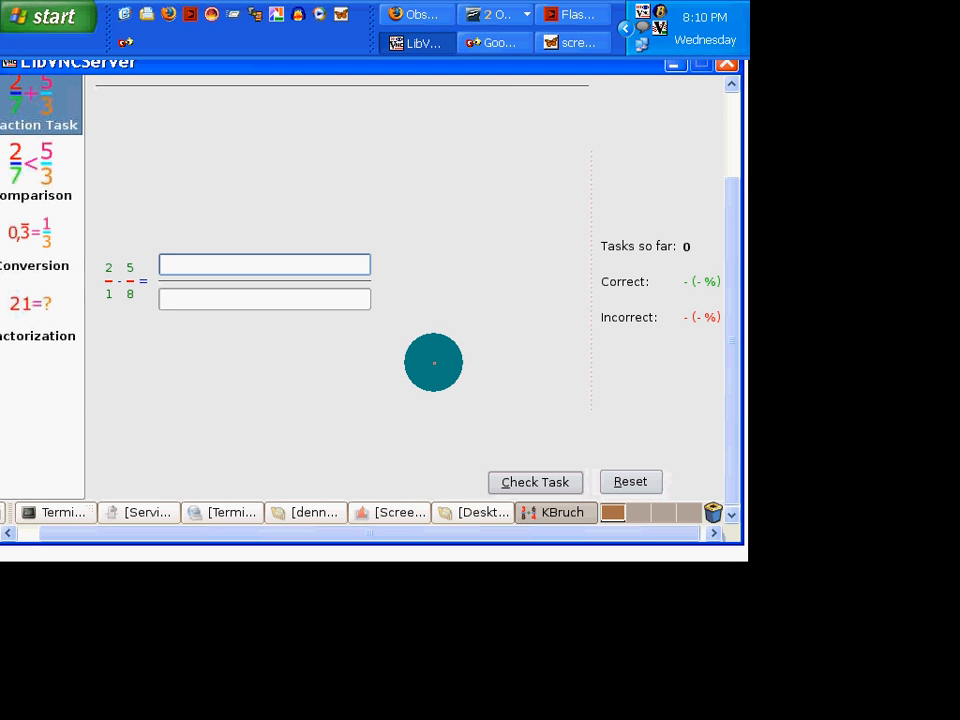
{"action": "mouse_move", "coordinate": [432, 362]}
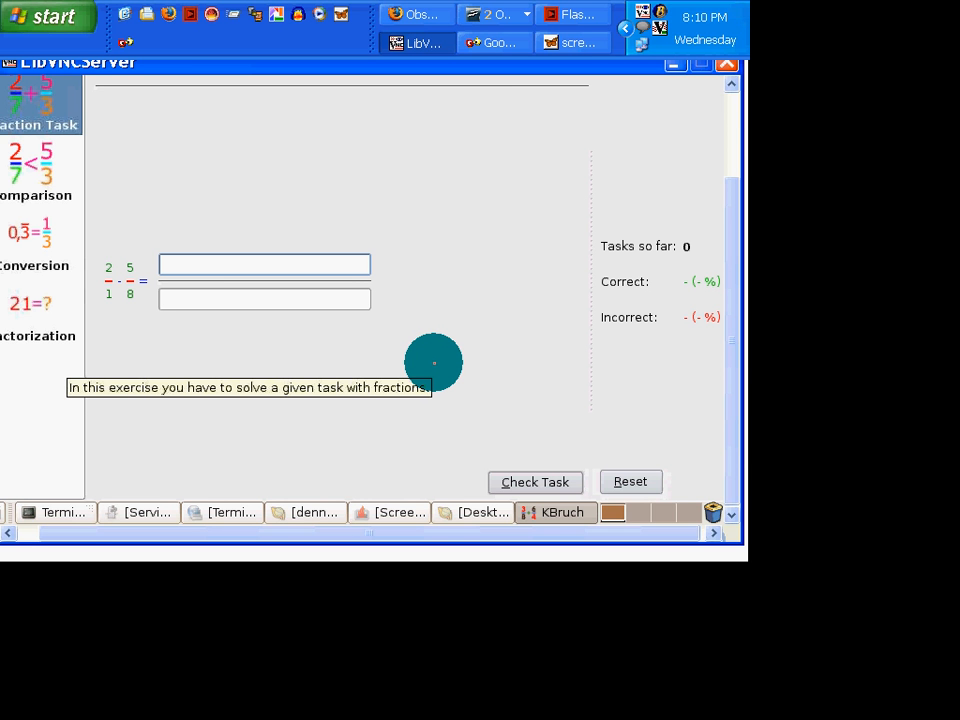
{"action": "left_click", "coordinate": [264, 264]}
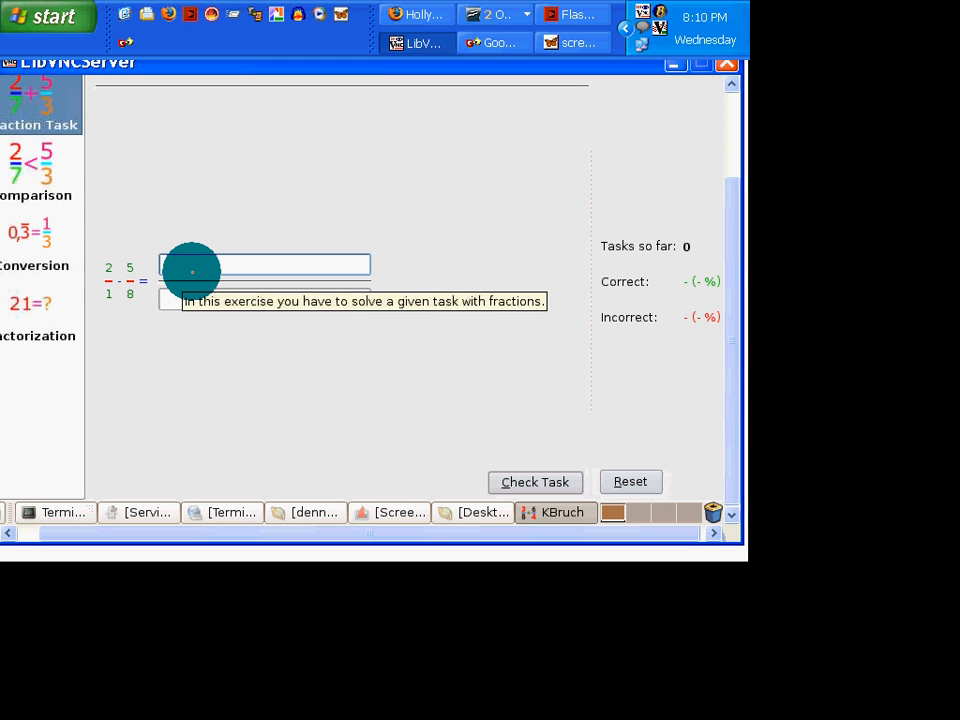
- Answer 16/8 and check it, marked wrong against 11/8
{"action": "type", "text": "16"}
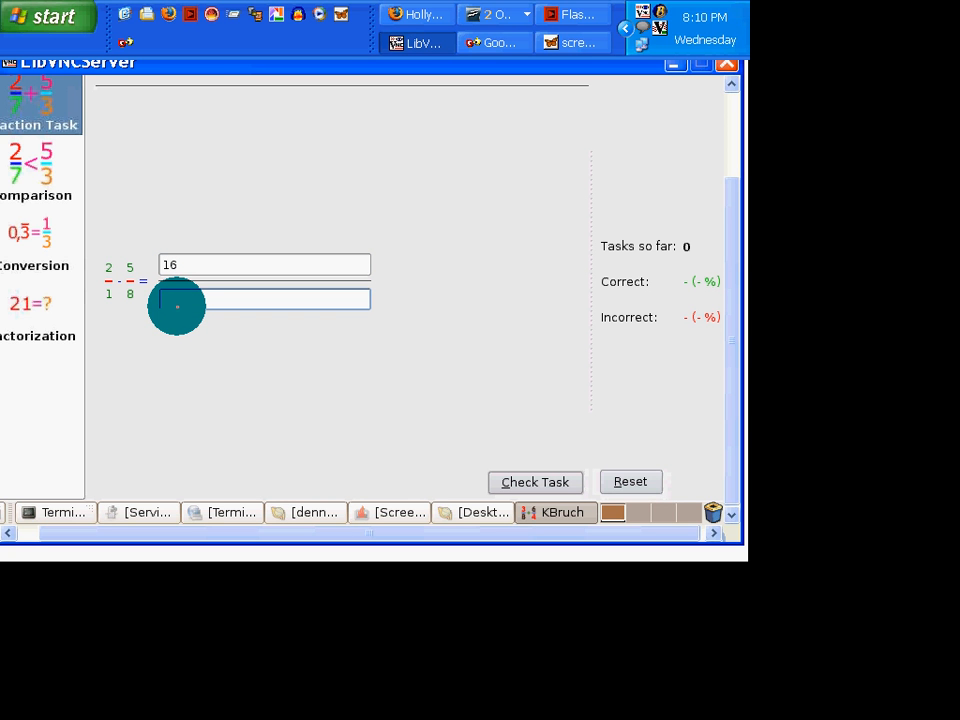
{"action": "type", "text": "8"}
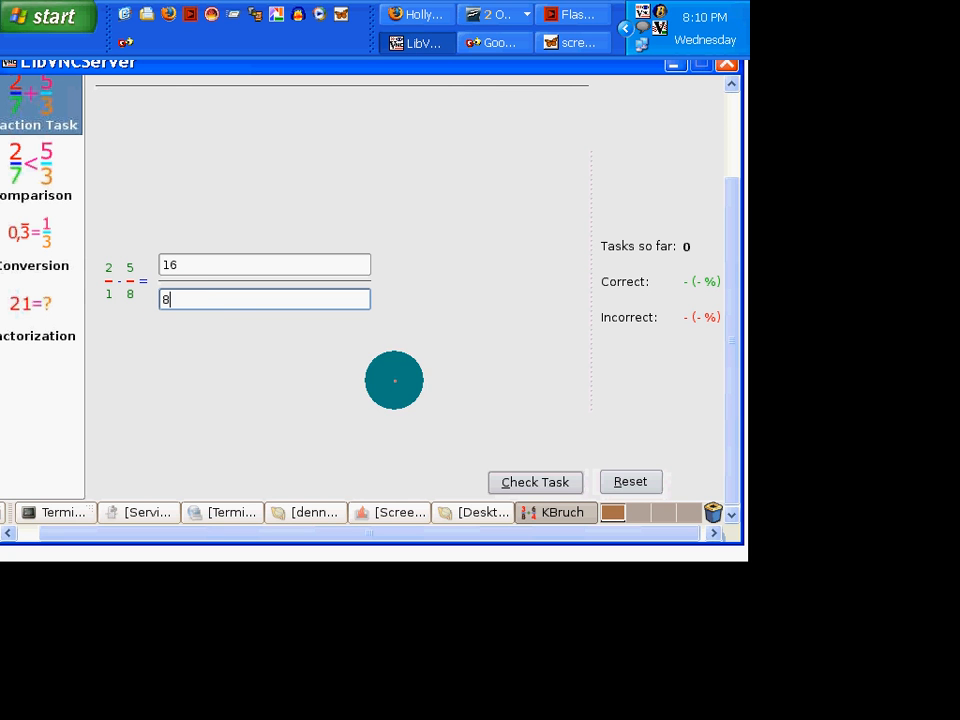
{"action": "left_click", "coordinate": [534, 480]}
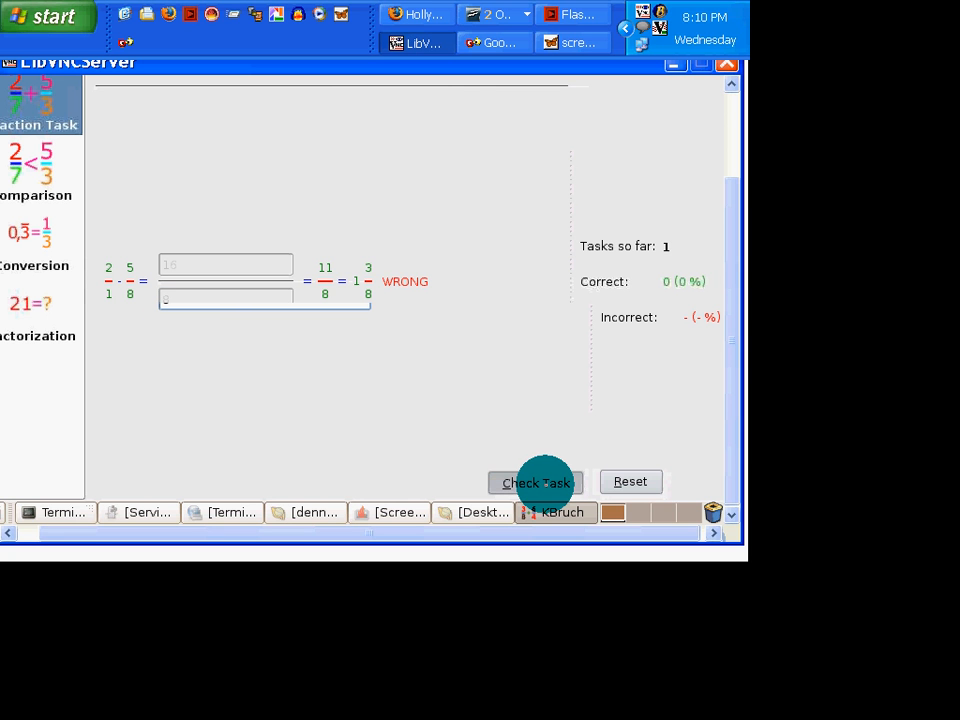
{"action": "left_click", "coordinate": [536, 482]}
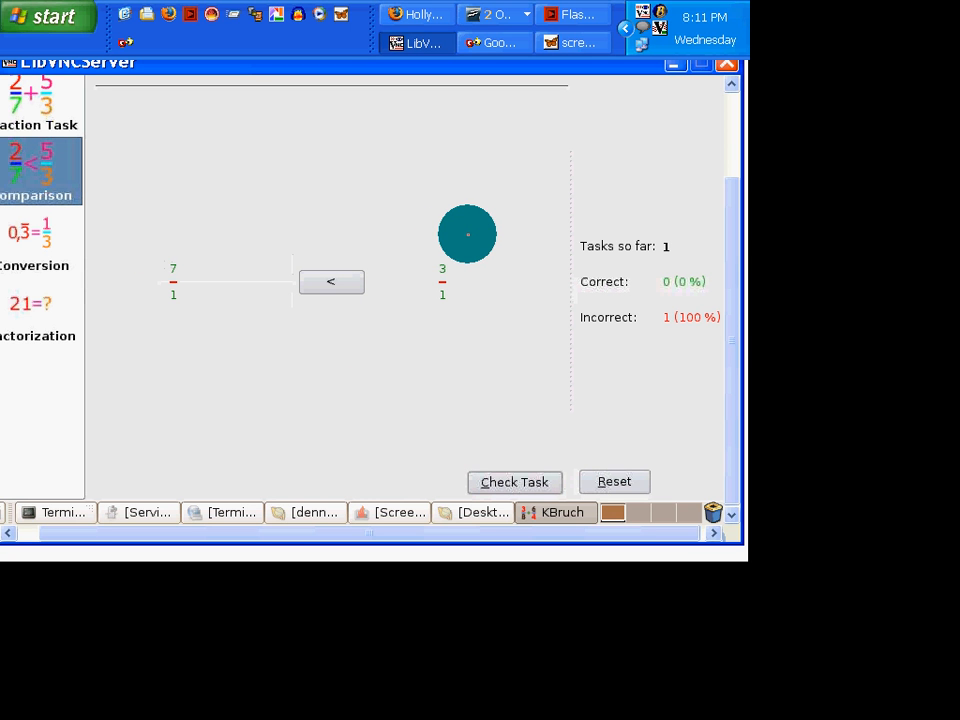
- Check 7/1 > 3/1 as correct and load the next comparison pair, 2/9 and 5/2
{"action": "left_click", "coordinate": [514, 480]}
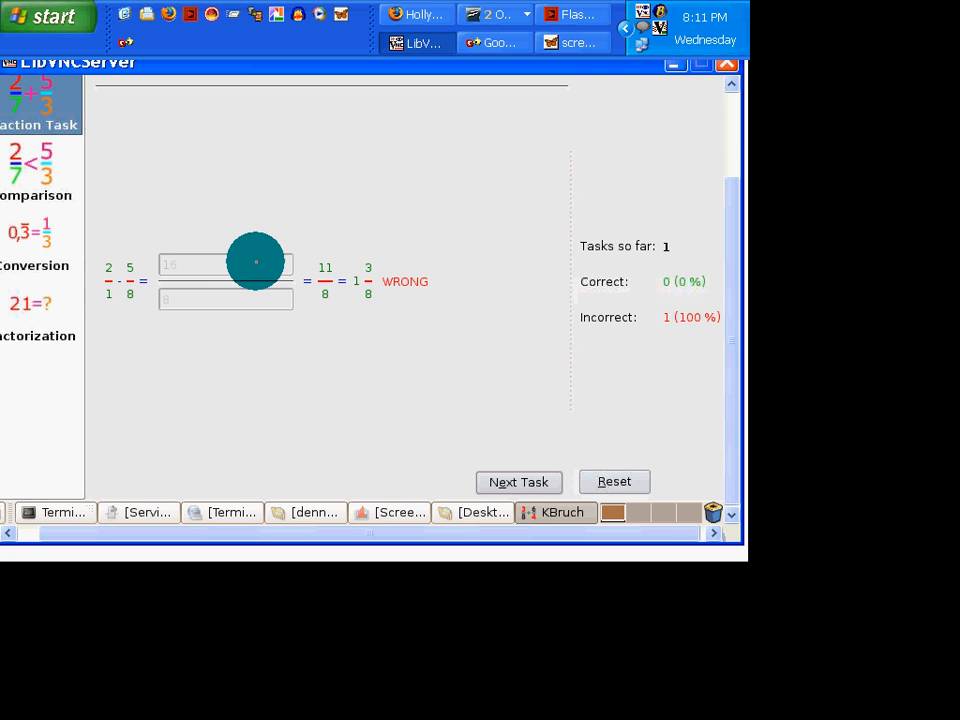
{"action": "mouse_move", "coordinate": [218, 276]}
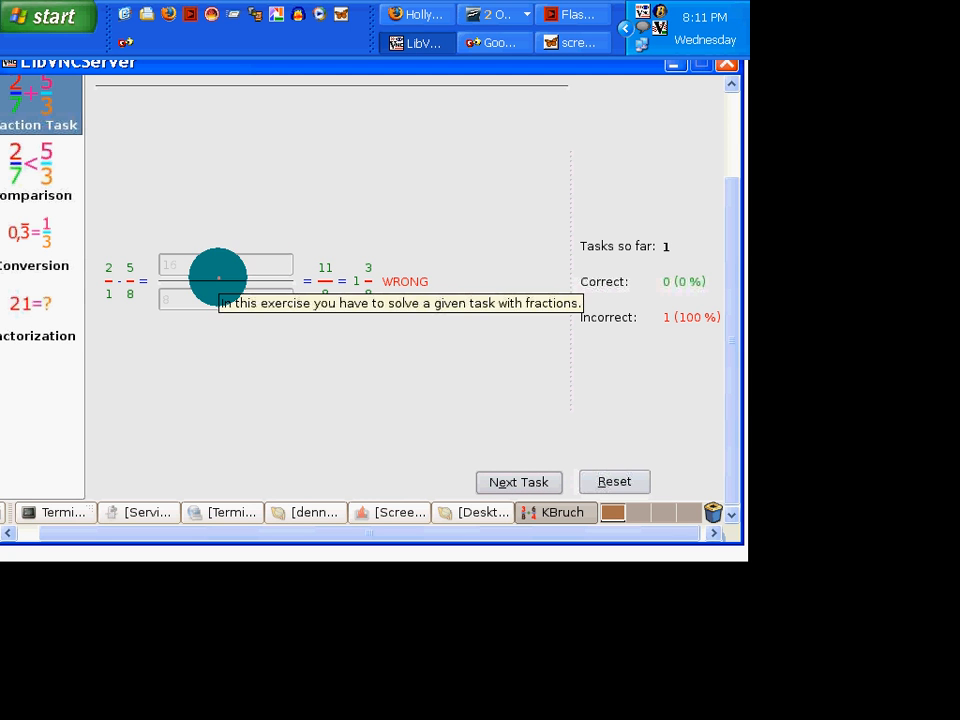
{"action": "mouse_move", "coordinate": [264, 392]}
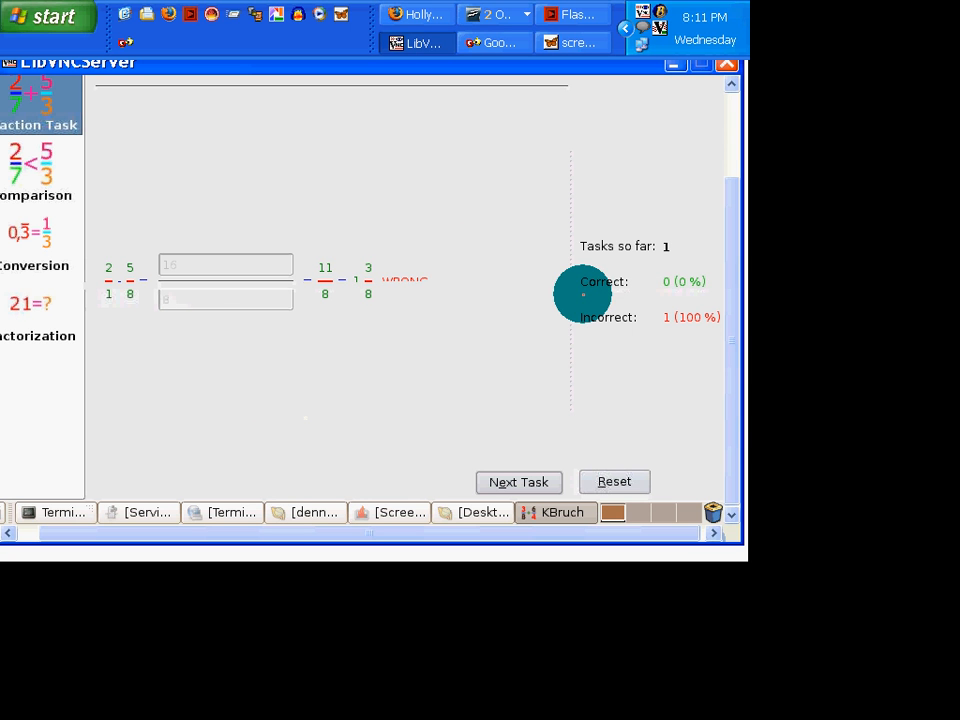
{"action": "mouse_move", "coordinate": [256, 292]}
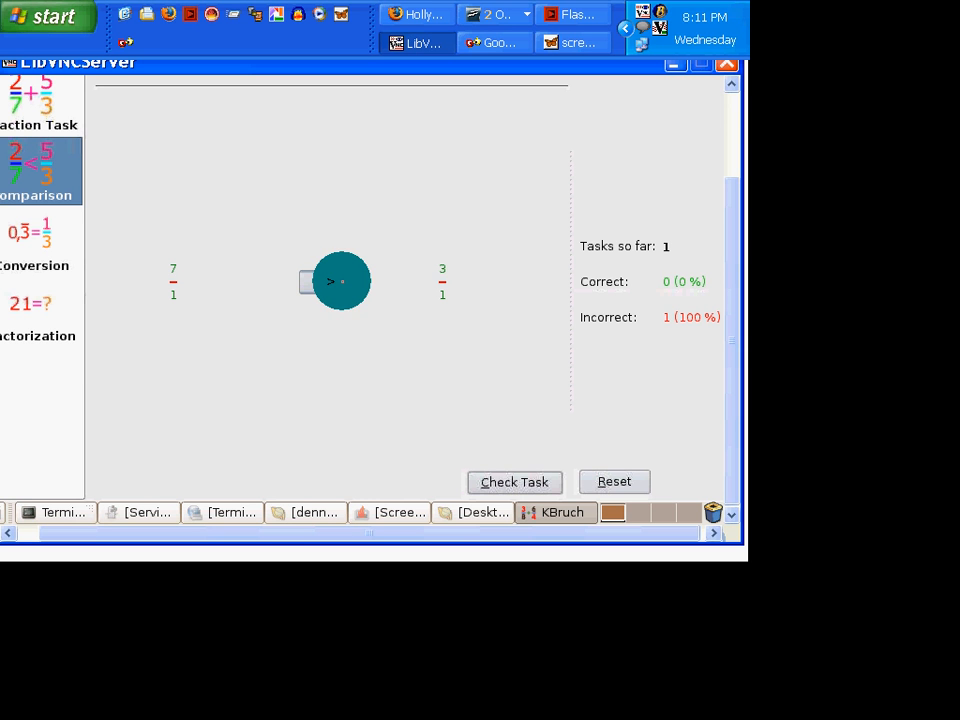
{"action": "mouse_move", "coordinate": [514, 480]}
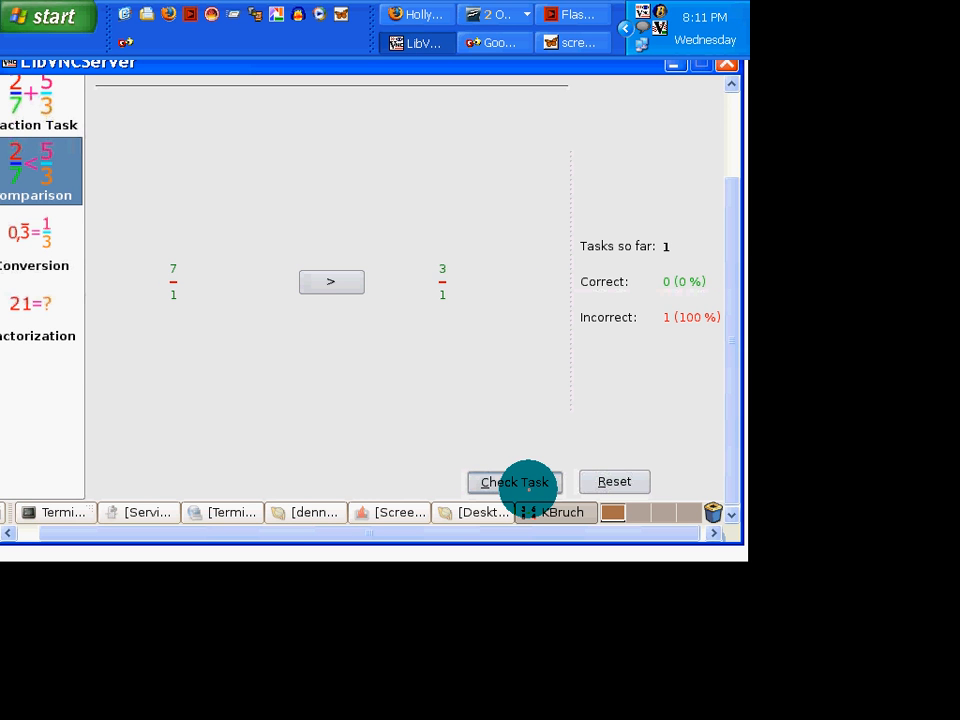
{"action": "left_click", "coordinate": [514, 480]}
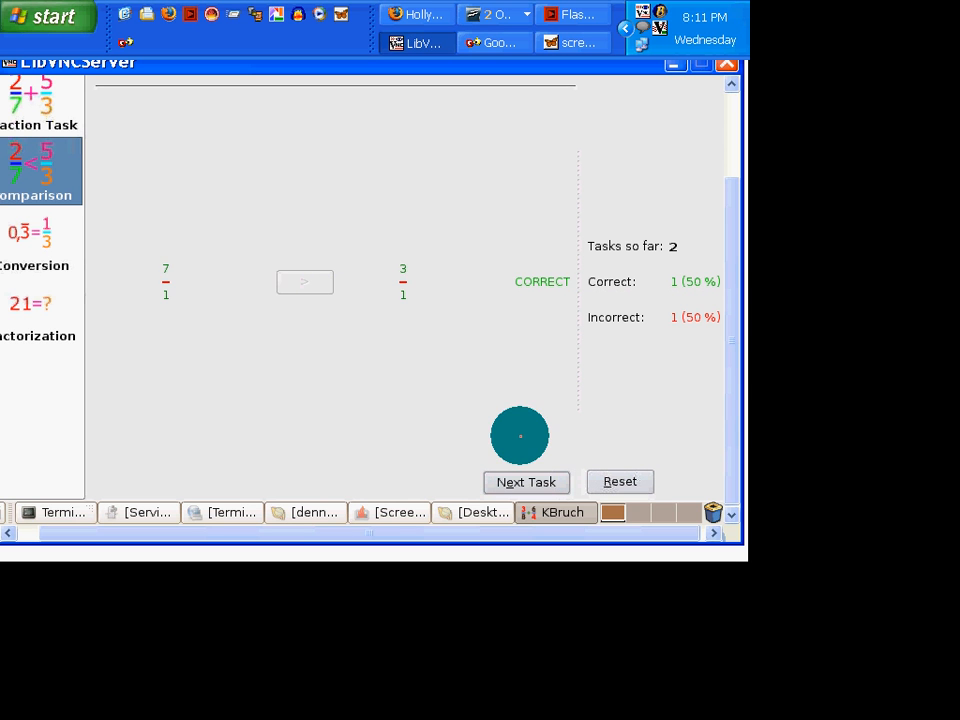
{"action": "left_click", "coordinate": [524, 480]}
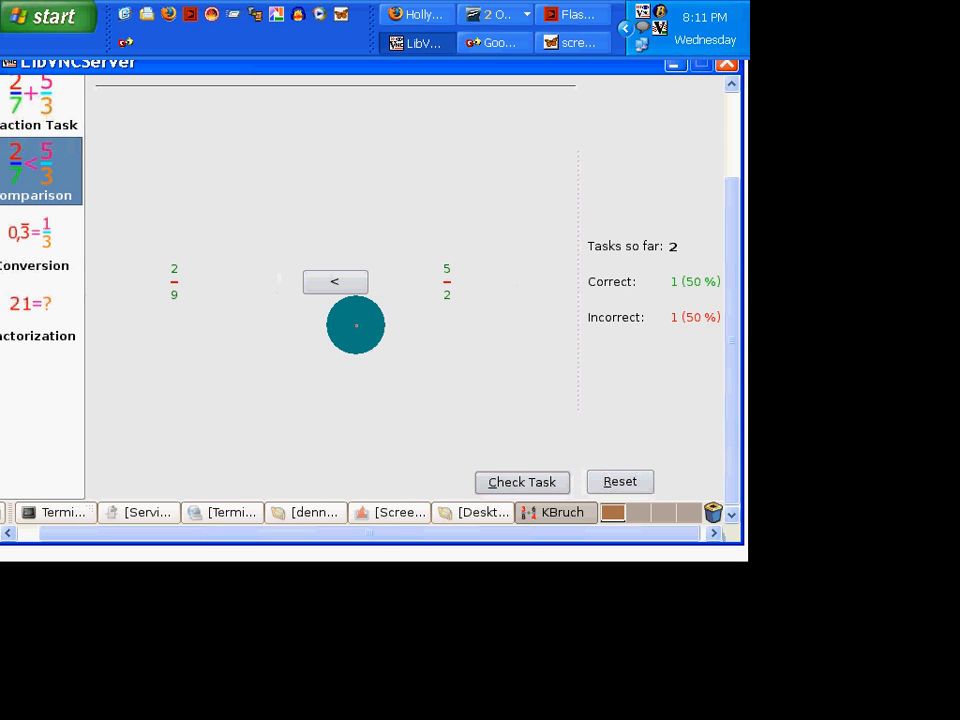
{"action": "left_click", "coordinate": [520, 480]}
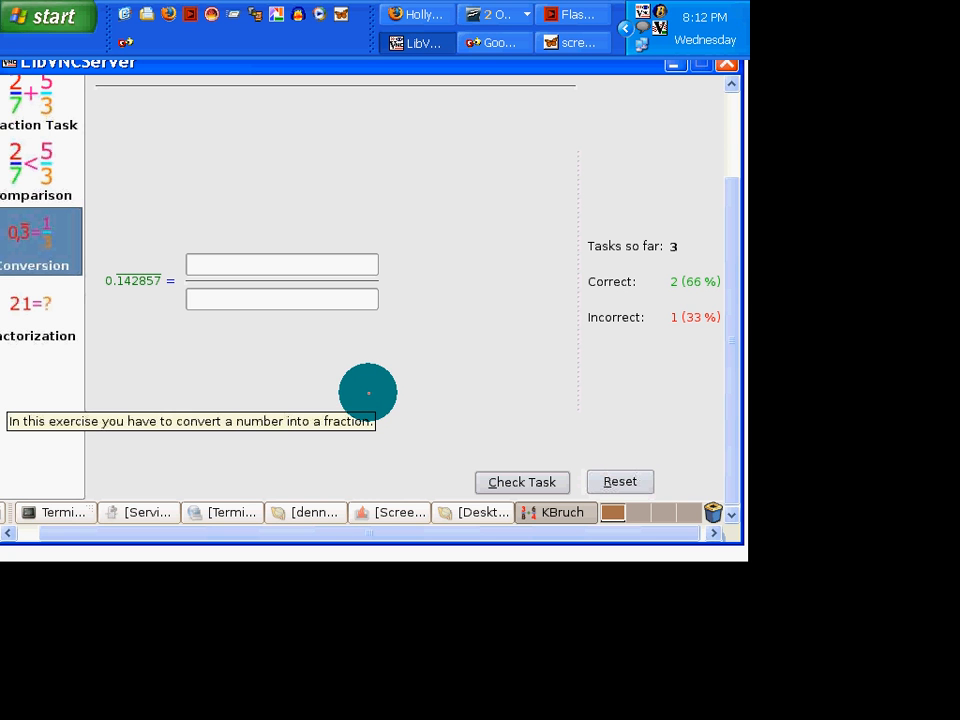
{"action": "mouse_move", "coordinate": [222, 264]}
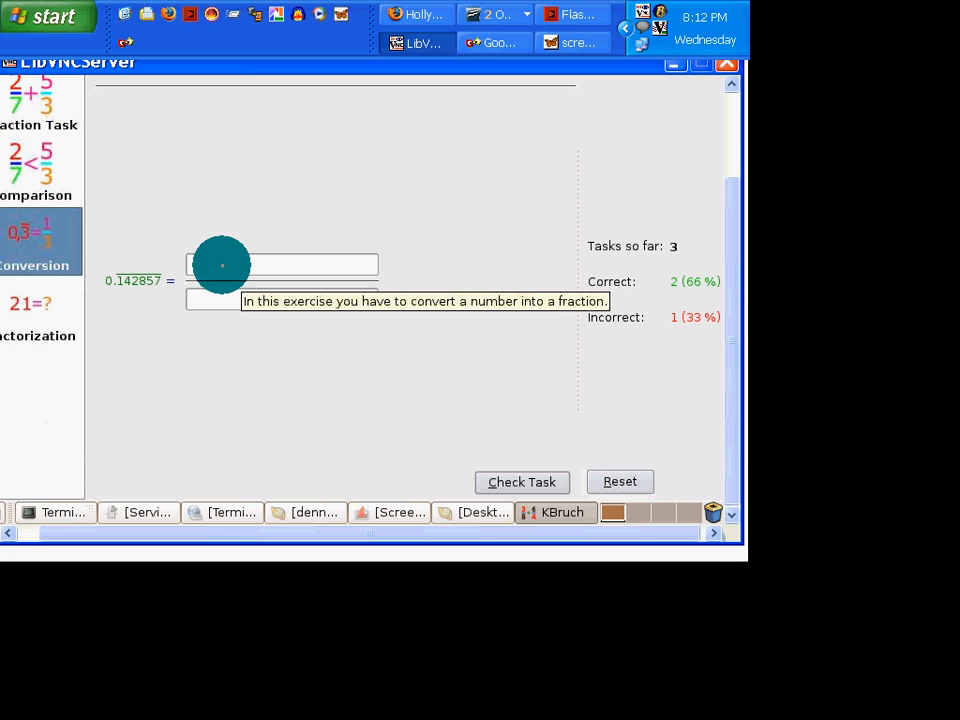
{"action": "mouse_move", "coordinate": [276, 360]}
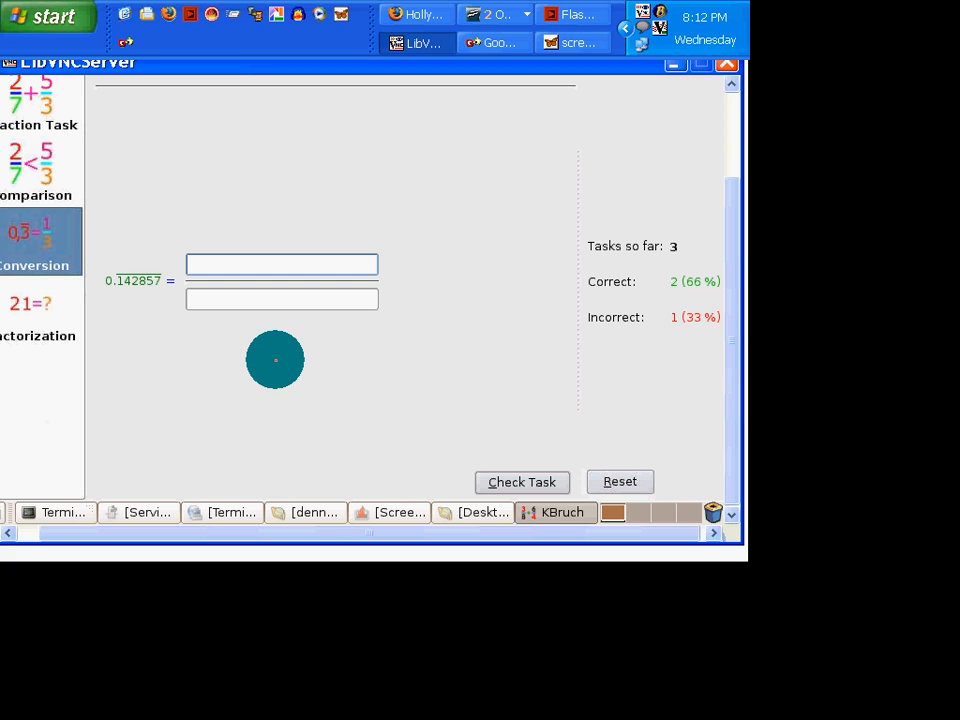
- Enter 142857 over 1000000 for 0.142857 and check it, marked wrong against 1/7
{"action": "type", "text": "1"}
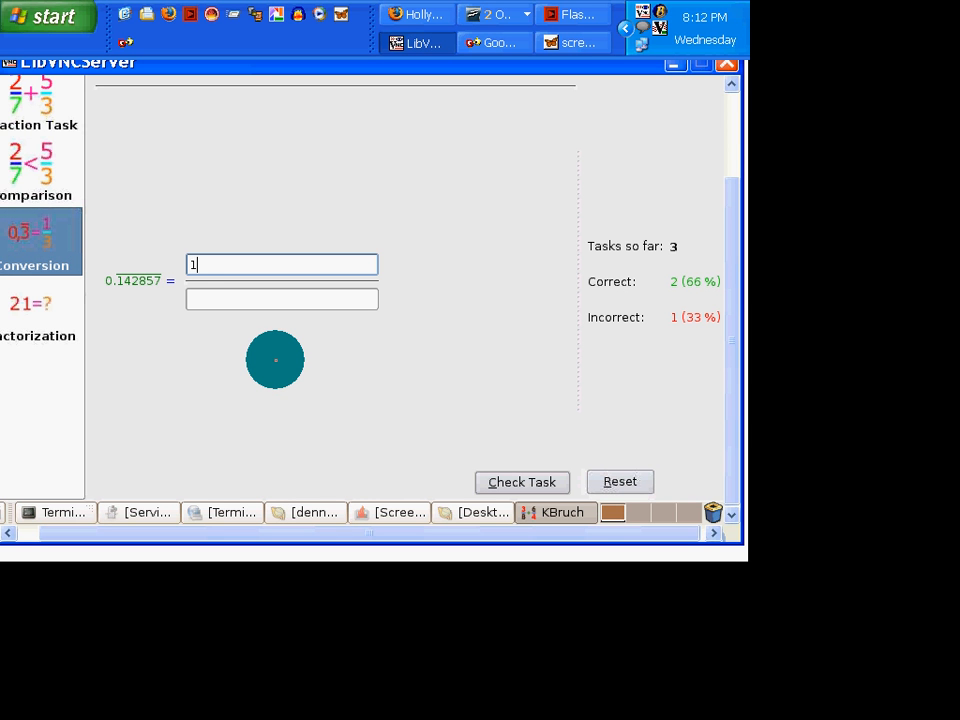
{"action": "type", "text": "42"}
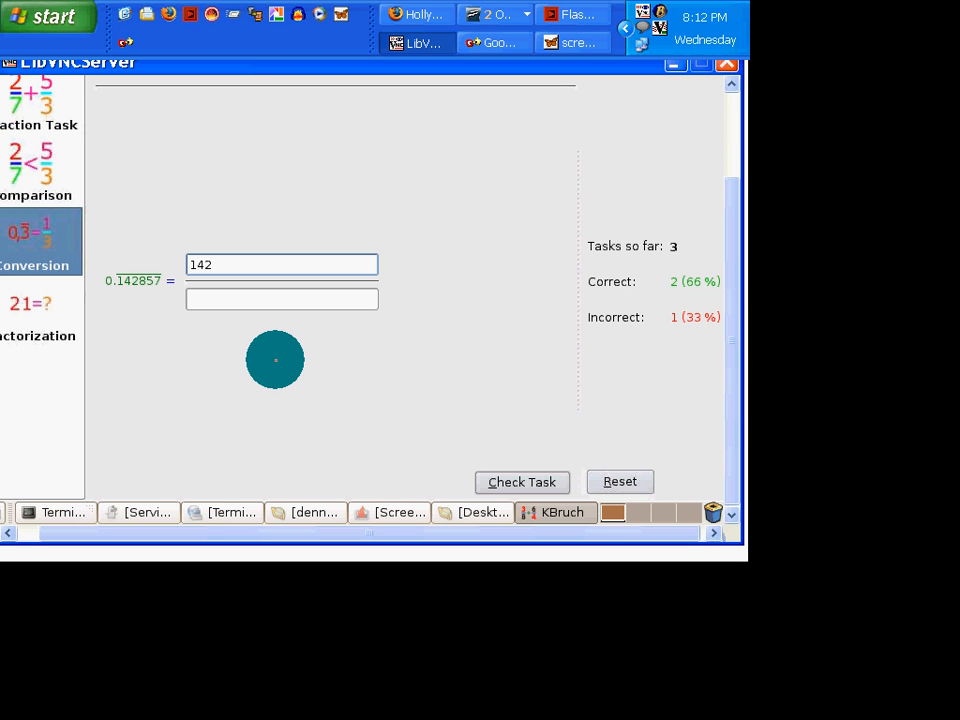
{"action": "type", "text": "857"}
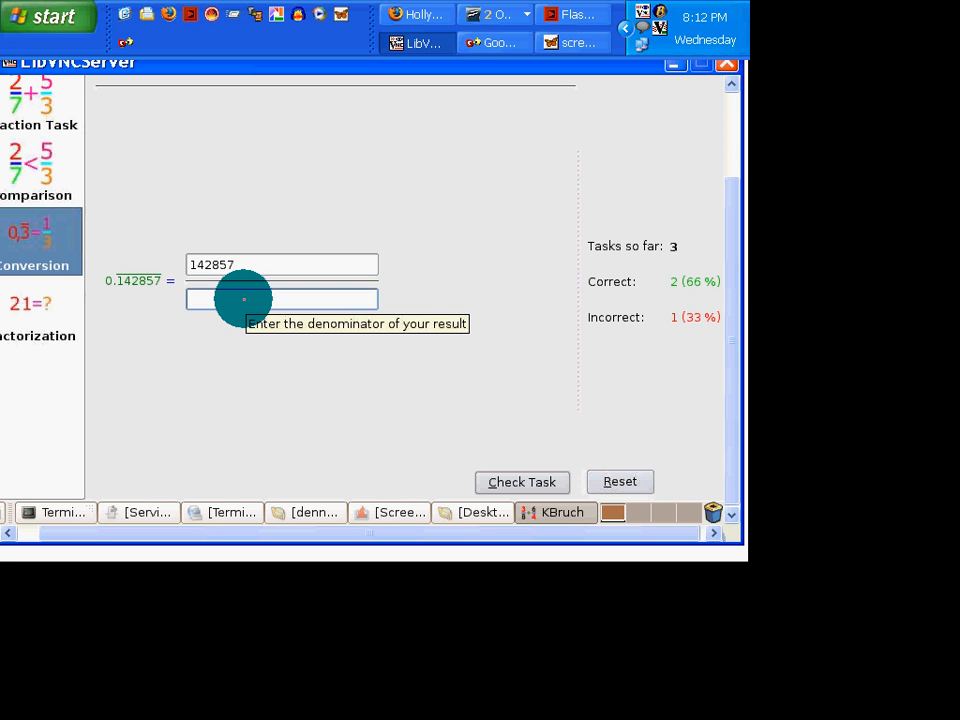
{"action": "type", "text": "10000"}
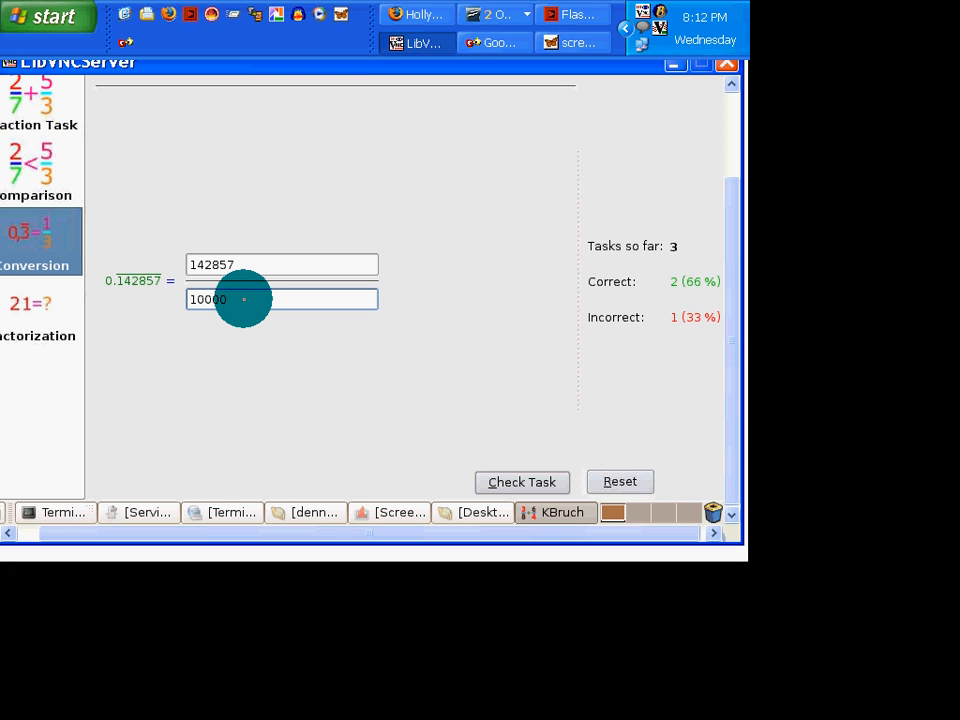
{"action": "type", "text": "00"}
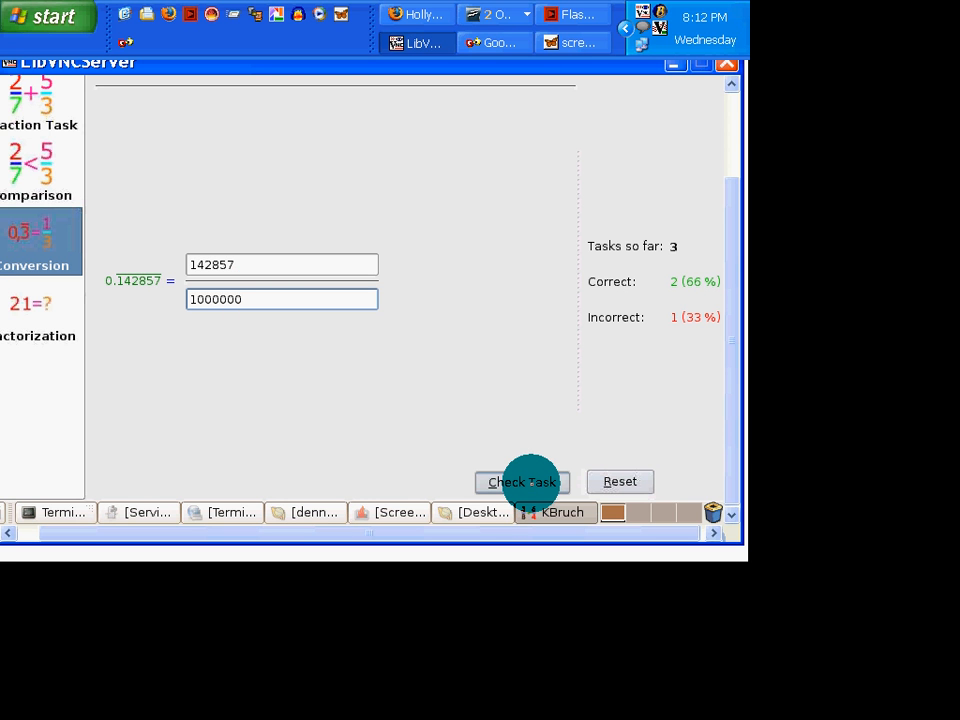
{"action": "left_click", "coordinate": [522, 480]}
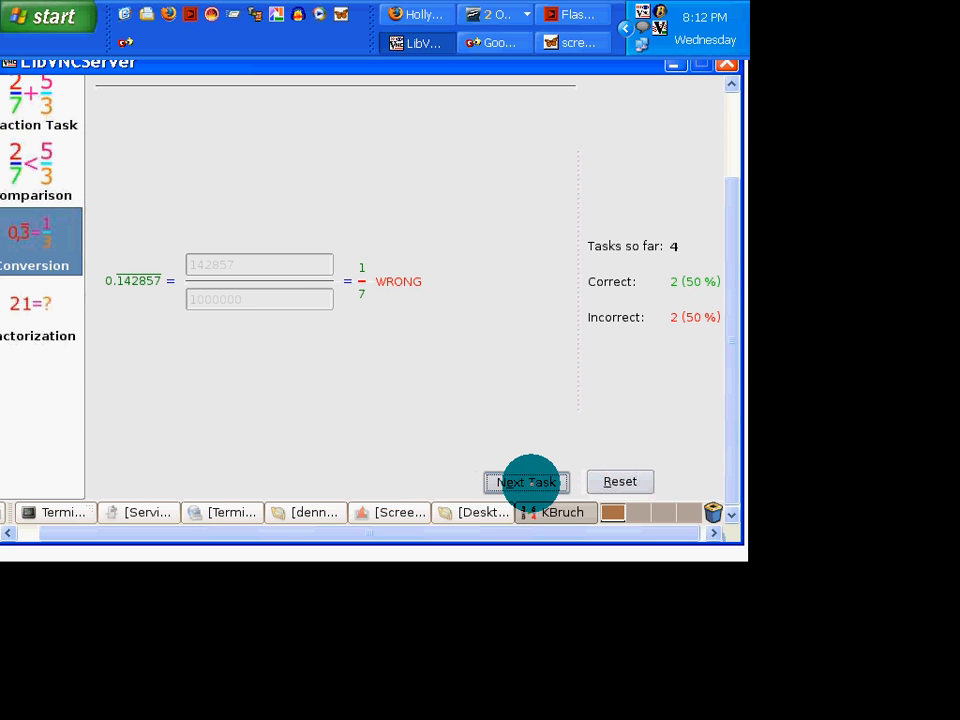
{"action": "mouse_move", "coordinate": [528, 480]}
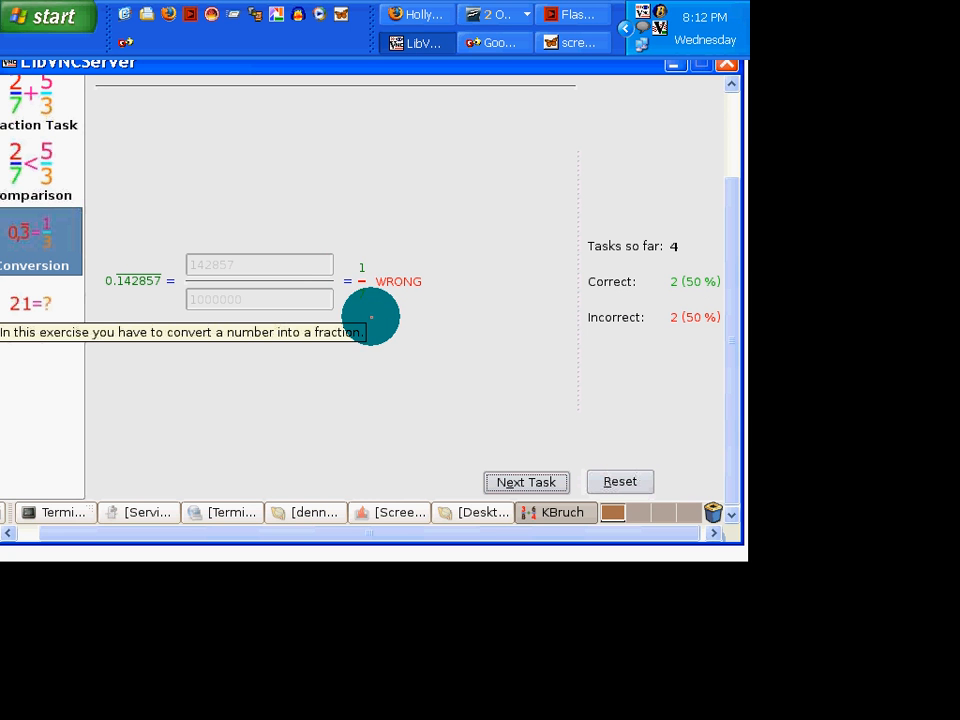
{"action": "mouse_move", "coordinate": [368, 308]}
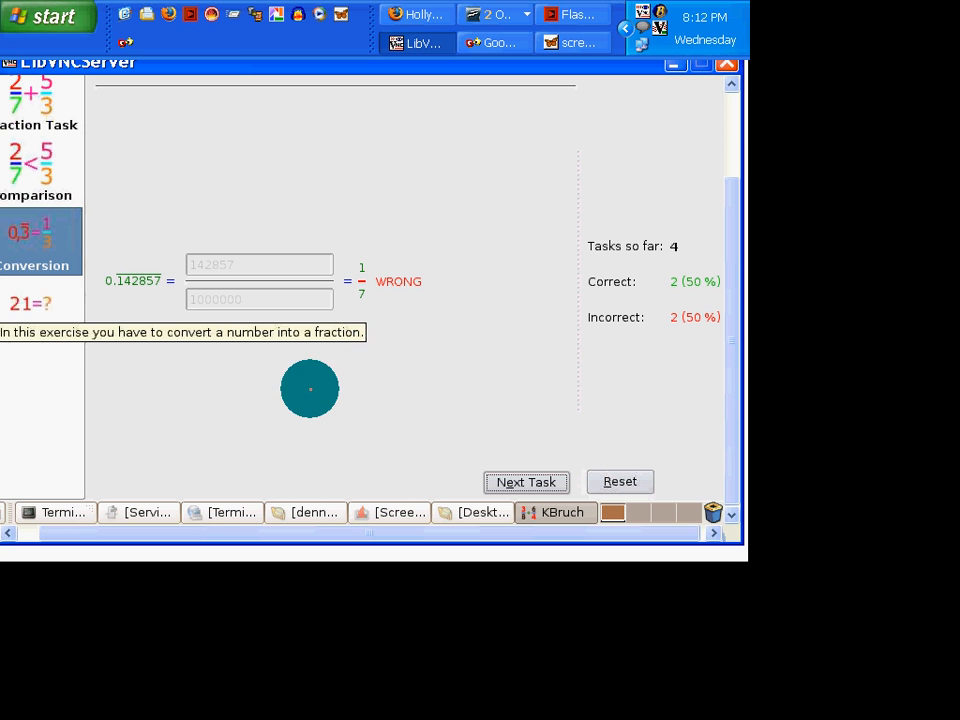
- Switch to Factorization and submit 3 for 12, rejected as 2 * 2 * 3
{"action": "left_click", "coordinate": [30, 304]}
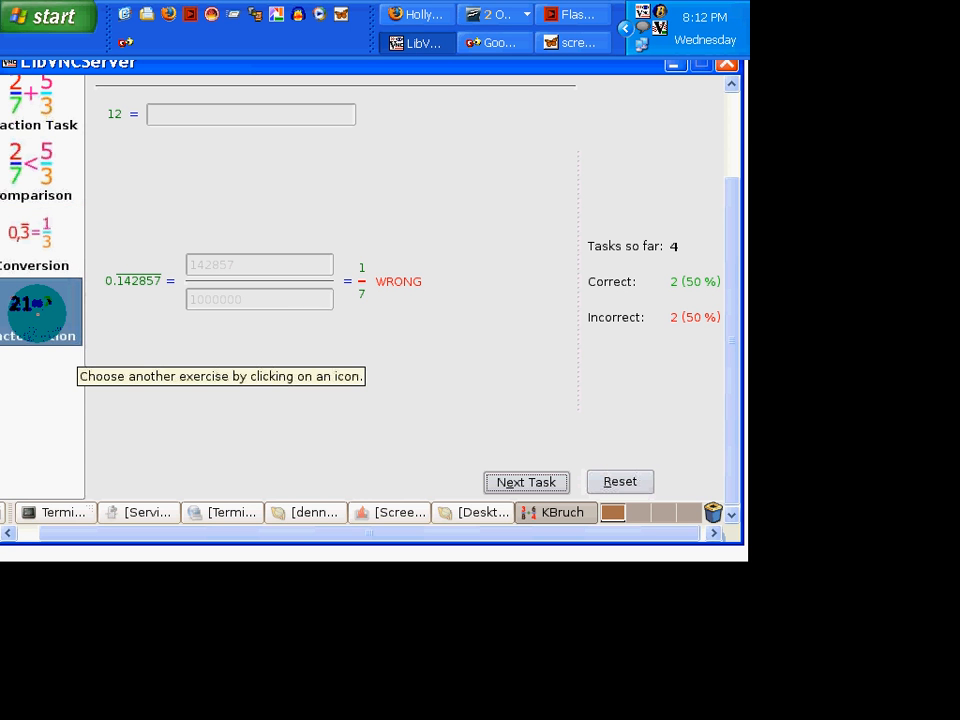
{"action": "left_click", "coordinate": [40, 310]}
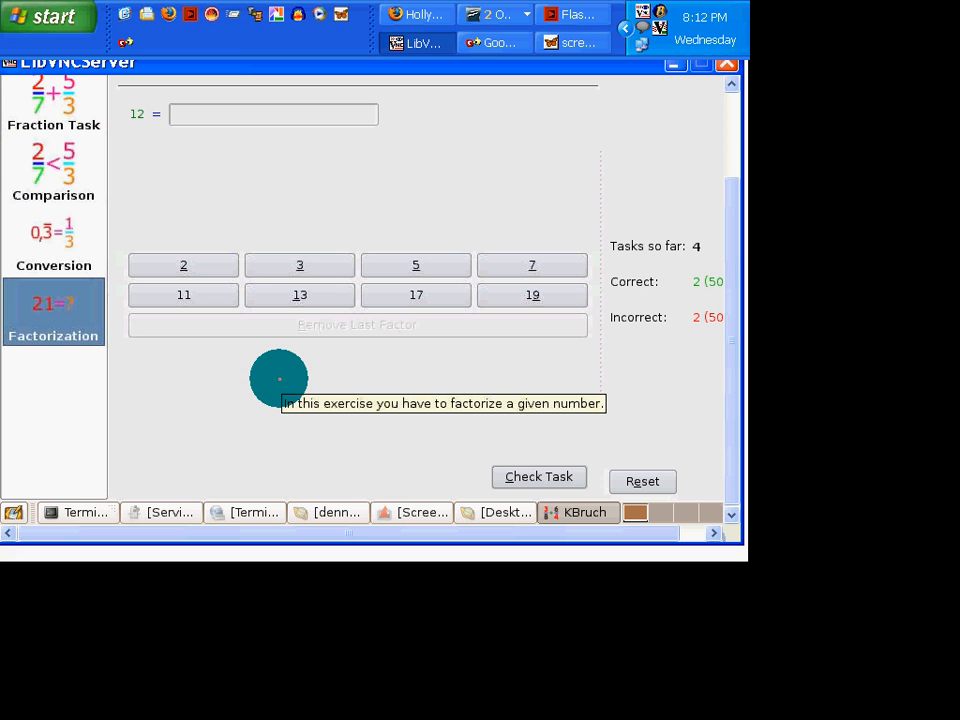
{"action": "mouse_move", "coordinate": [340, 352]}
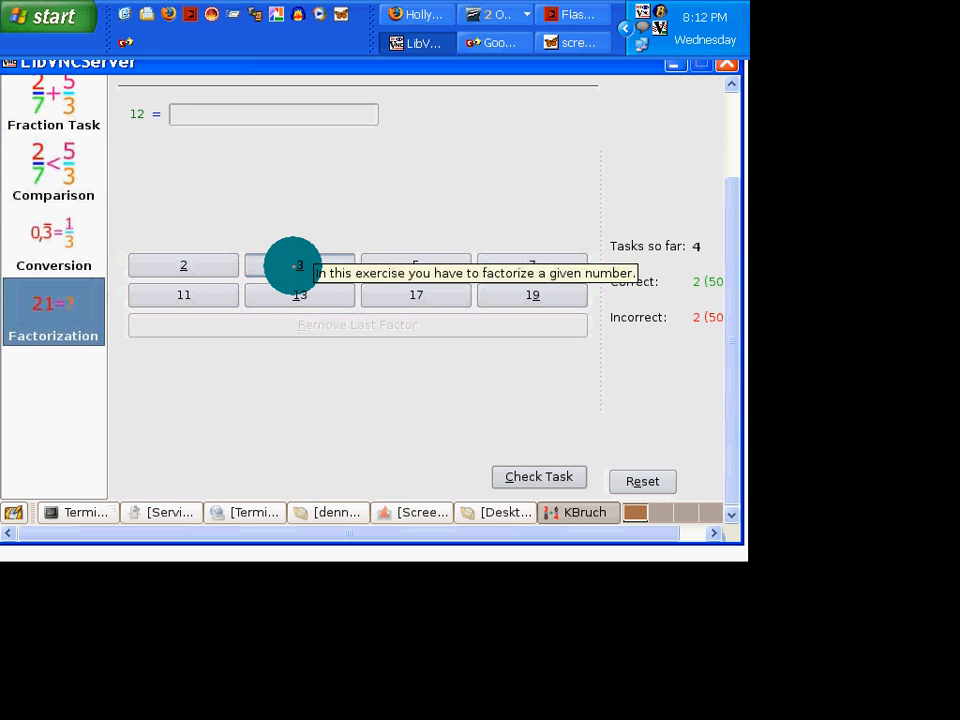
{"action": "left_click", "coordinate": [300, 264]}
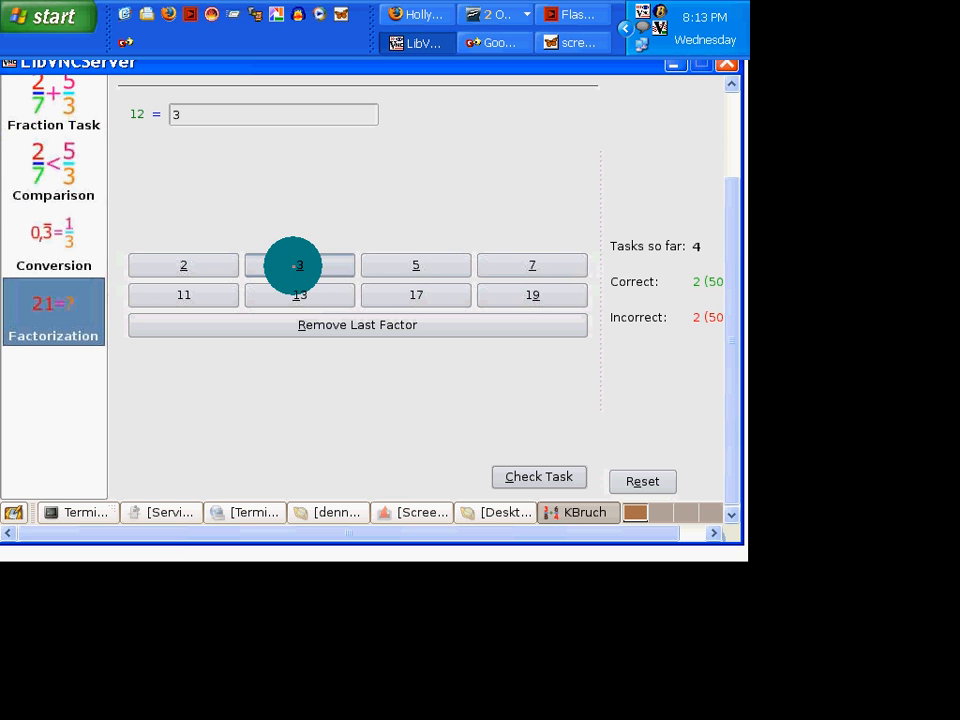
{"action": "mouse_move", "coordinate": [300, 264]}
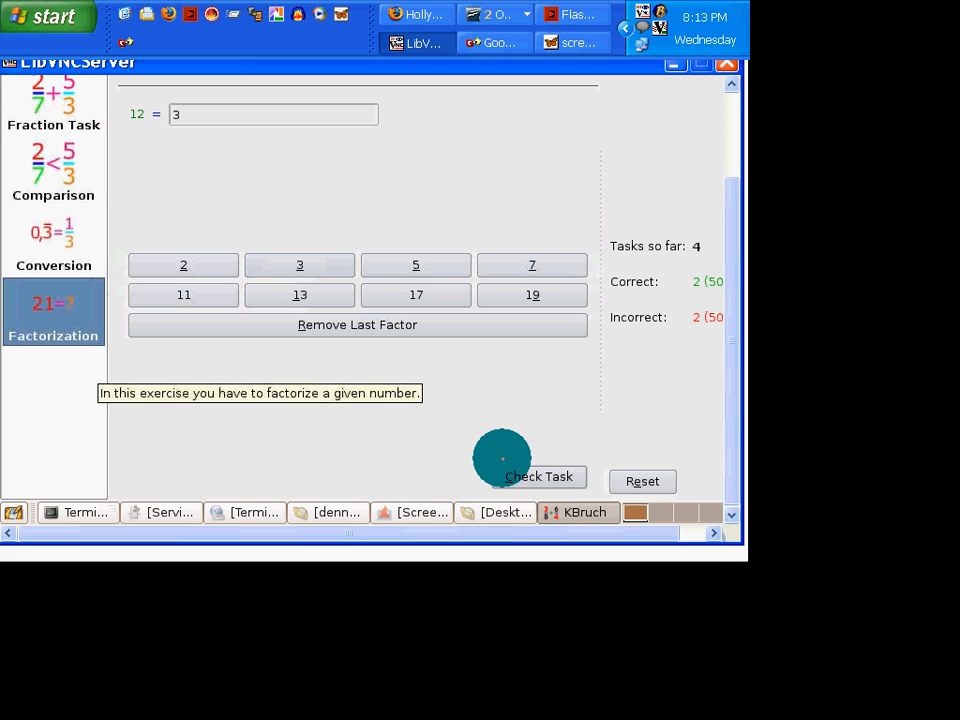
{"action": "left_click", "coordinate": [538, 476]}
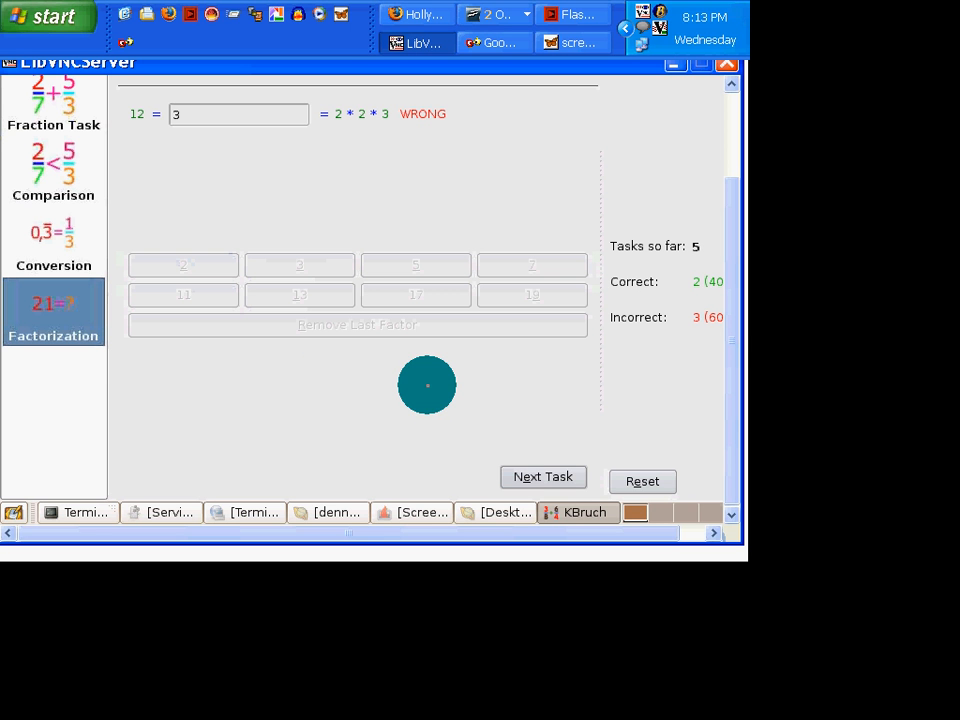
{"action": "mouse_move", "coordinate": [416, 384]}
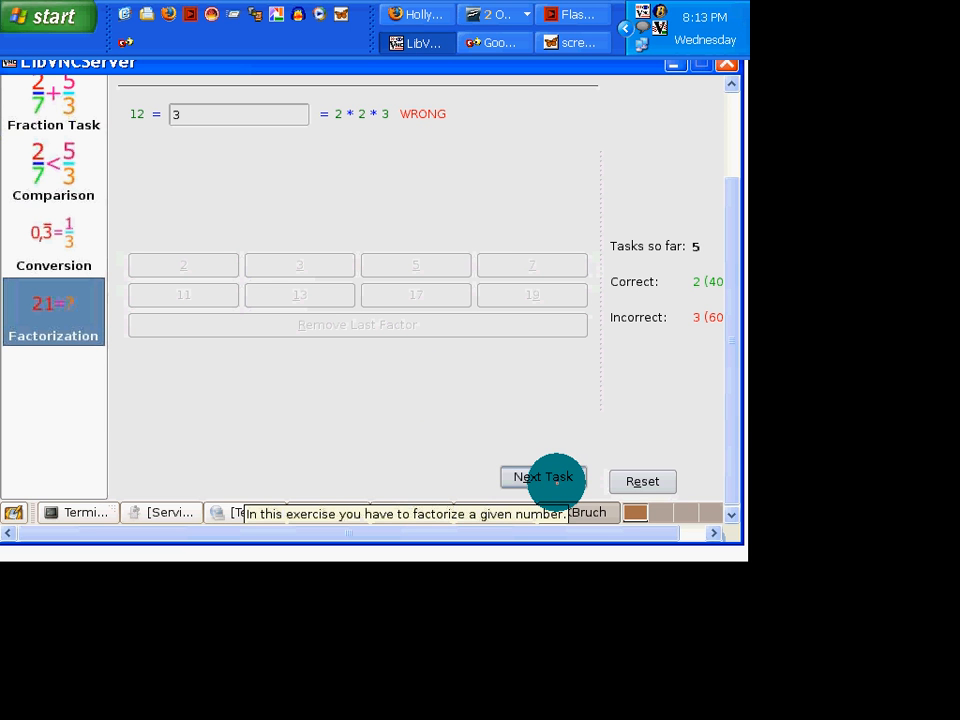
- Factorize 50 as 2 * 5 * 5 and check it correct
{"action": "left_click", "coordinate": [542, 476]}
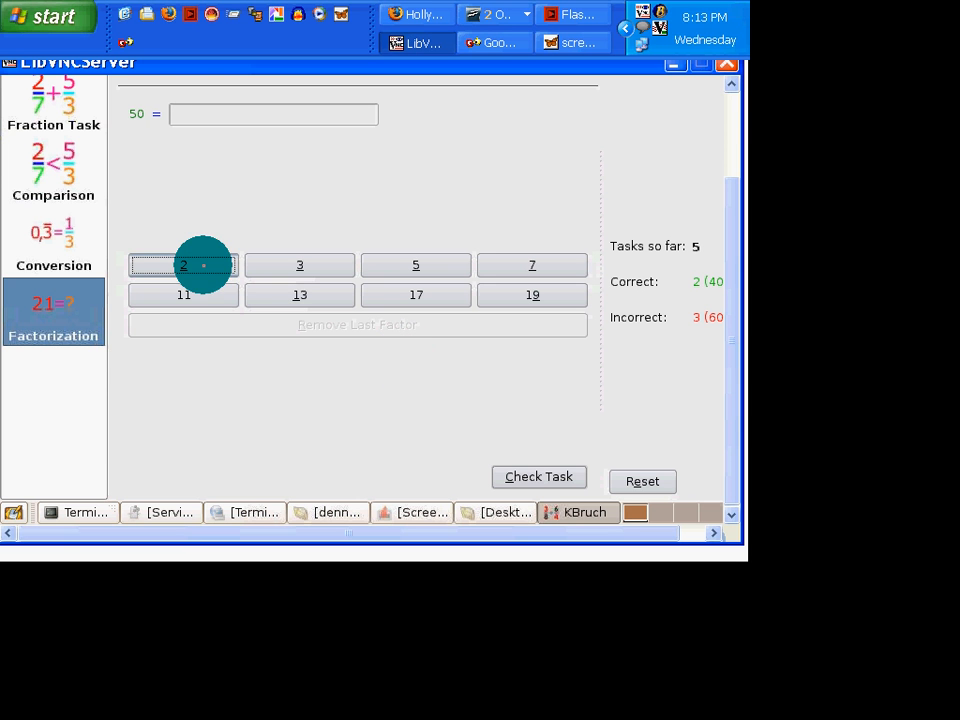
{"action": "left_click", "coordinate": [184, 264]}
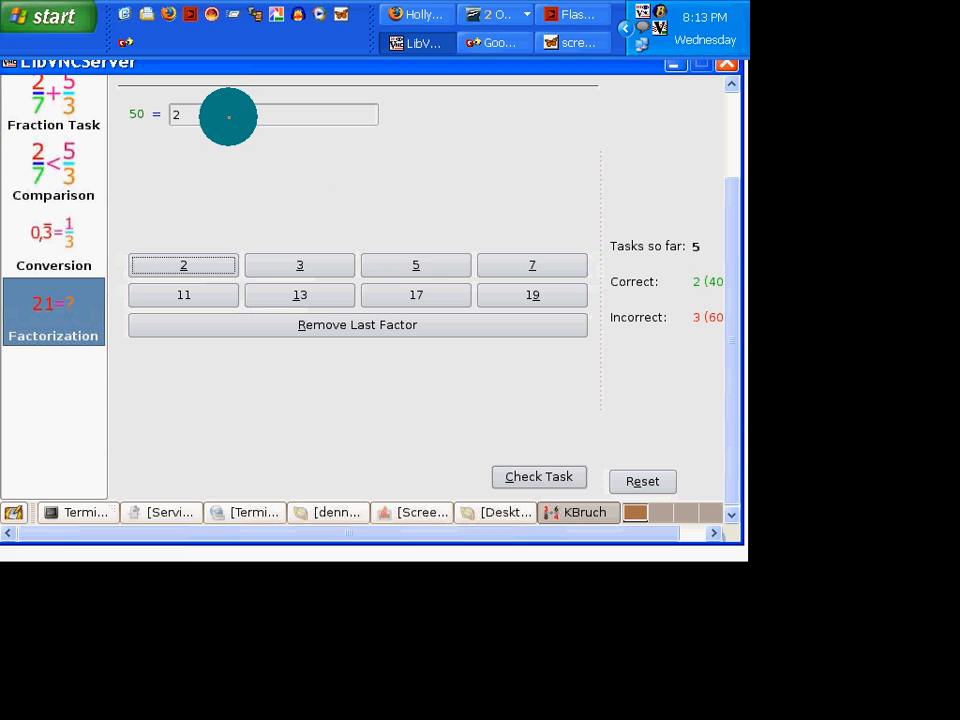
{"action": "mouse_move", "coordinate": [416, 248]}
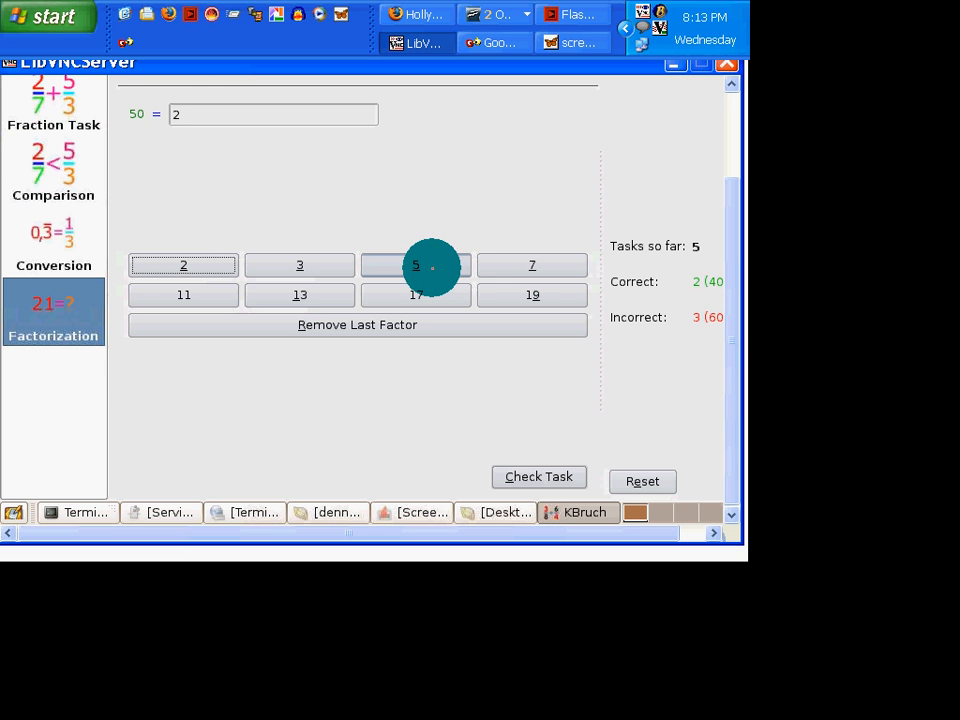
{"action": "left_click", "coordinate": [416, 264]}
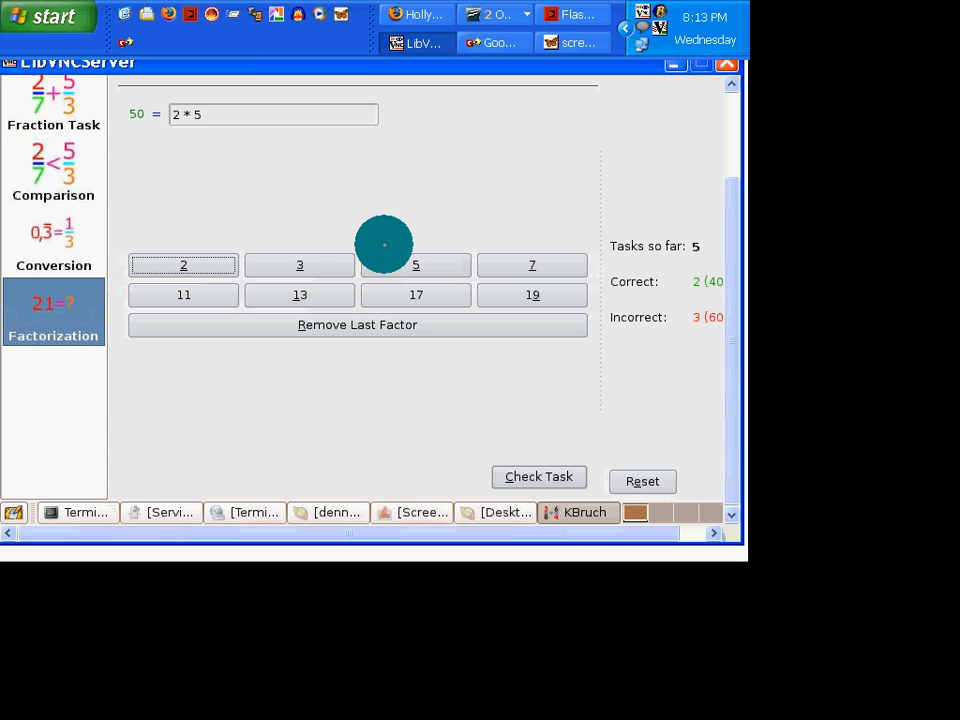
{"action": "left_click", "coordinate": [416, 264]}
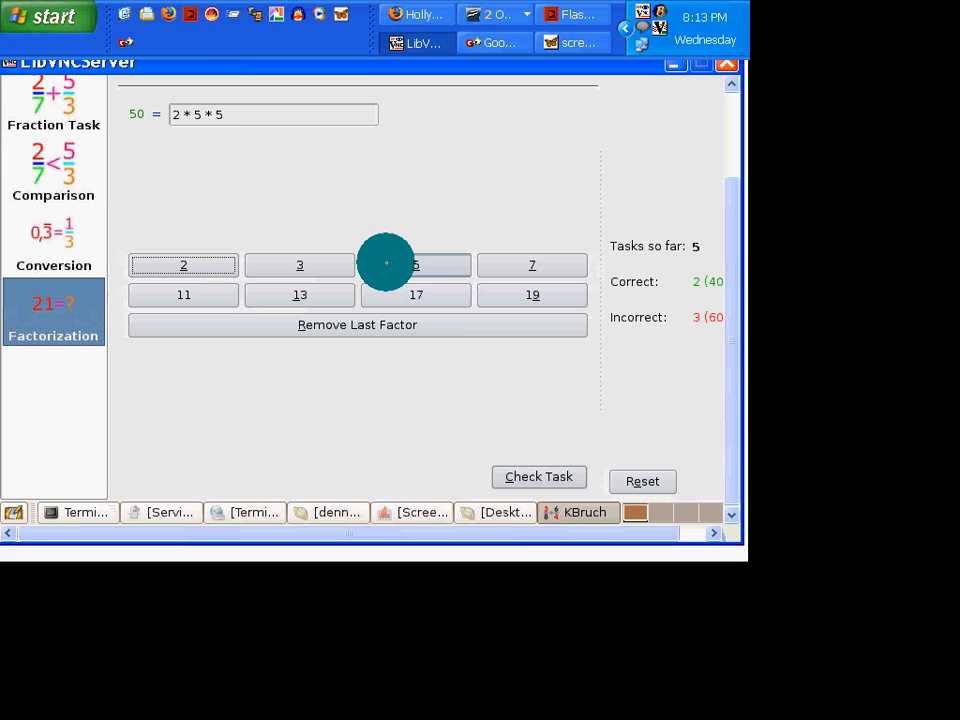
{"action": "mouse_move", "coordinate": [448, 296]}
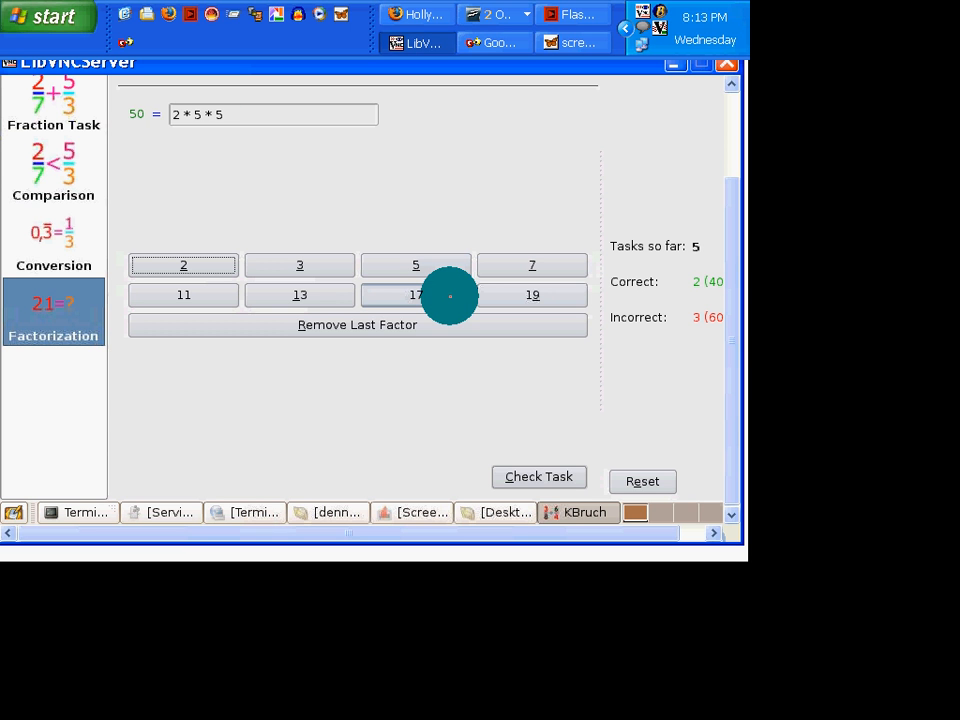
{"action": "left_click", "coordinate": [538, 476]}
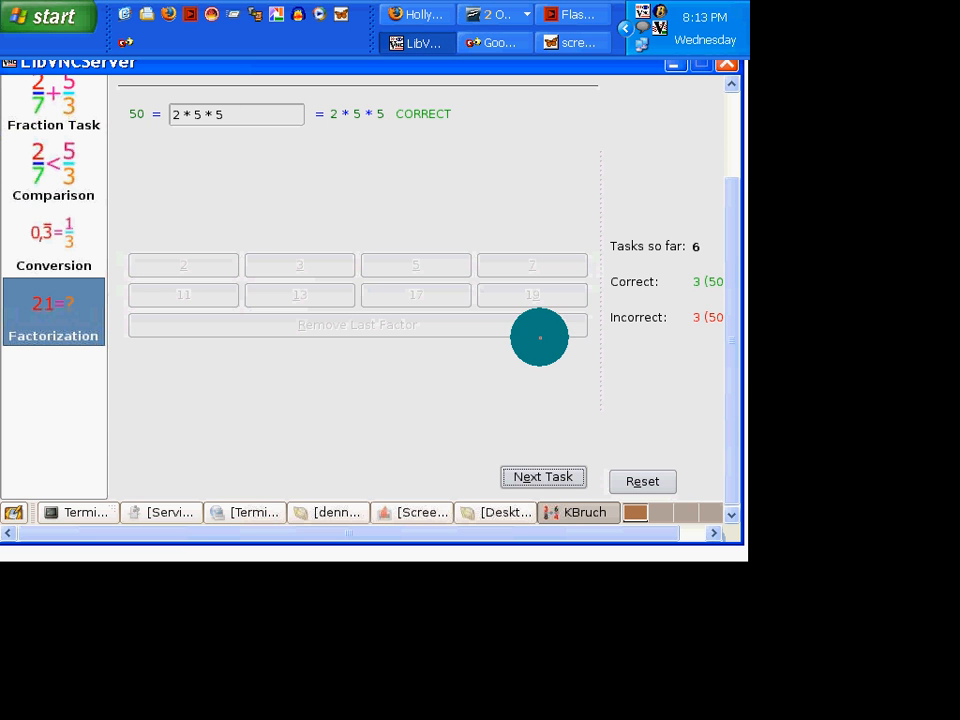
{"action": "mouse_move", "coordinate": [232, 240]}
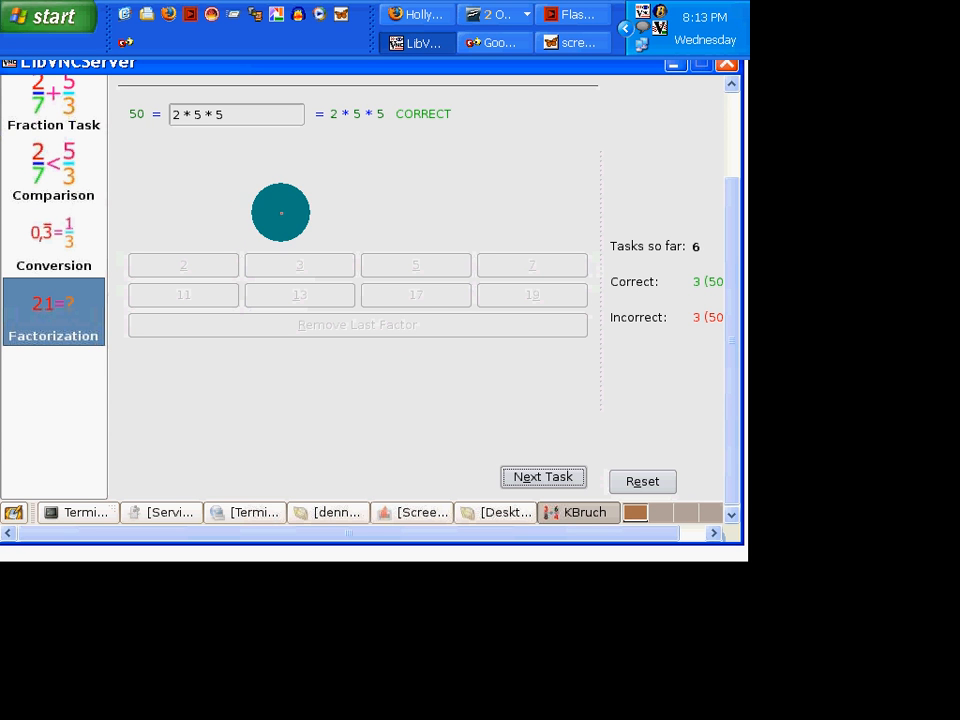
{"action": "mouse_move", "coordinate": [404, 320]}
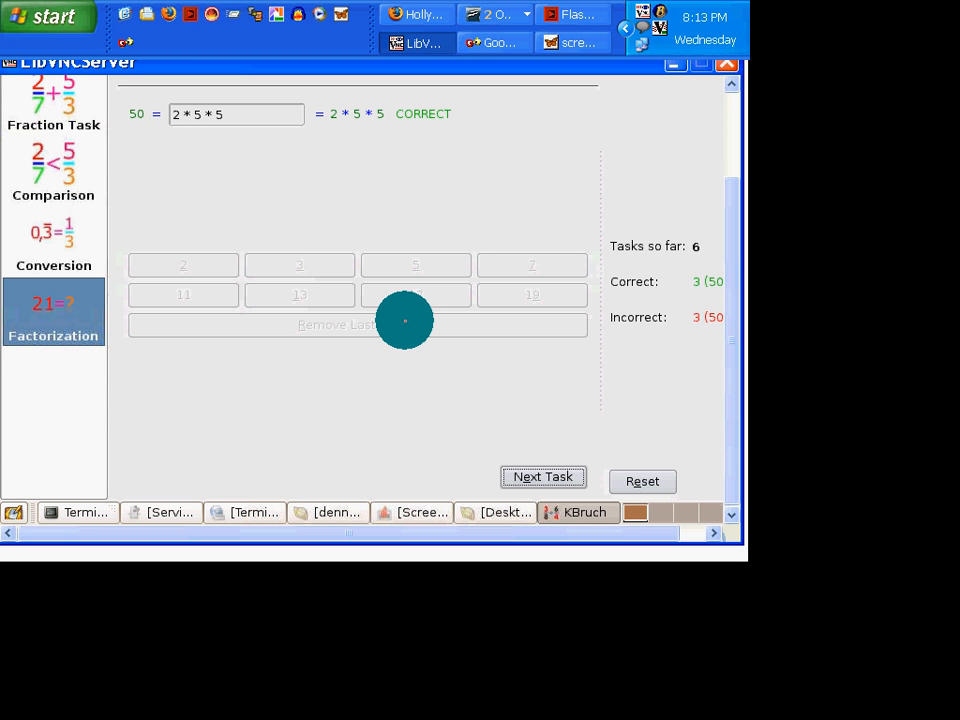
- Factorize 21 as 3 * 7 and check it correct
{"action": "left_click", "coordinate": [544, 476]}
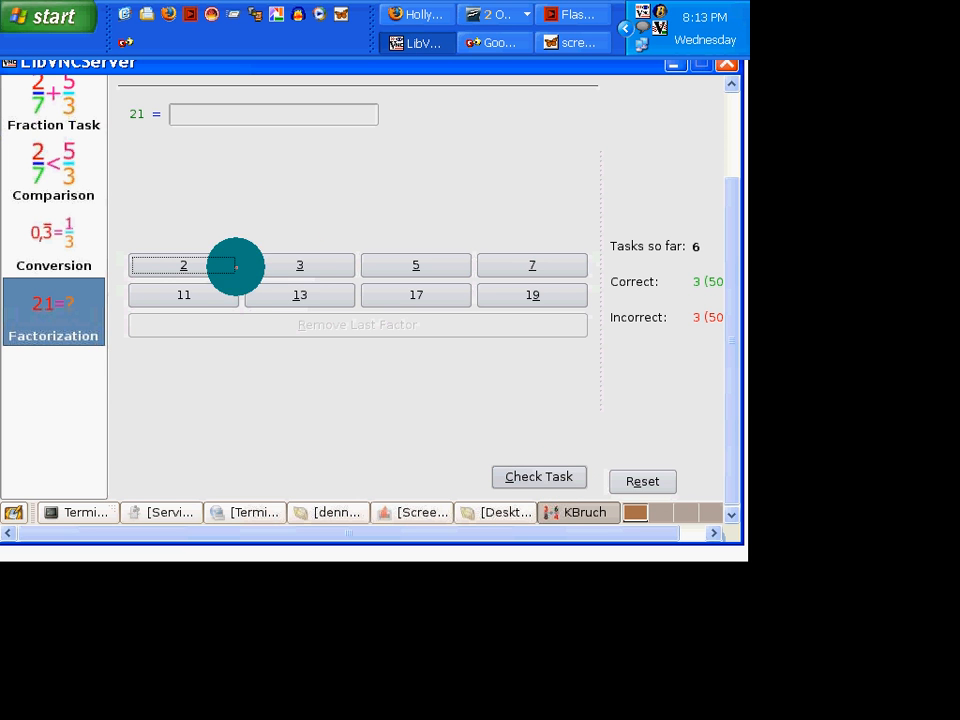
{"action": "left_click", "coordinate": [300, 264]}
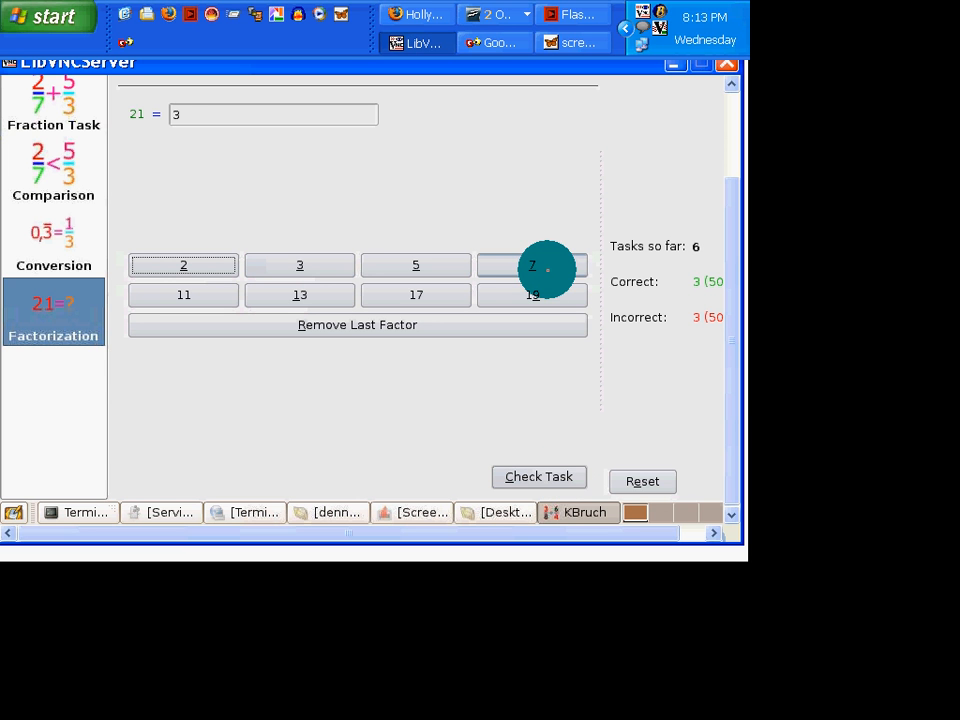
{"action": "left_click", "coordinate": [532, 264]}
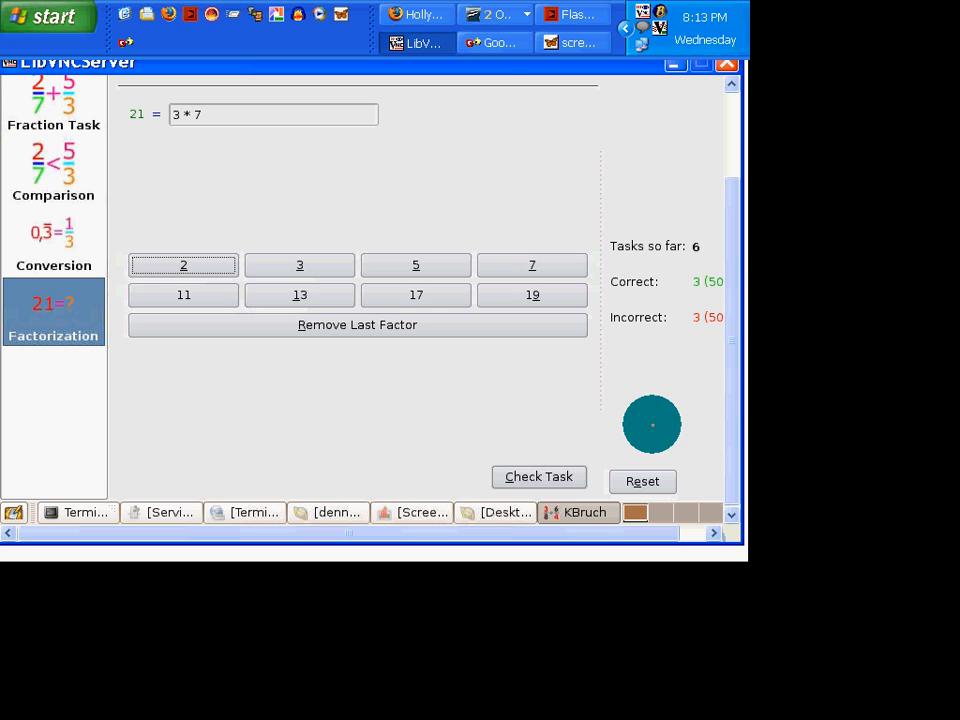
{"action": "left_click", "coordinate": [538, 476]}
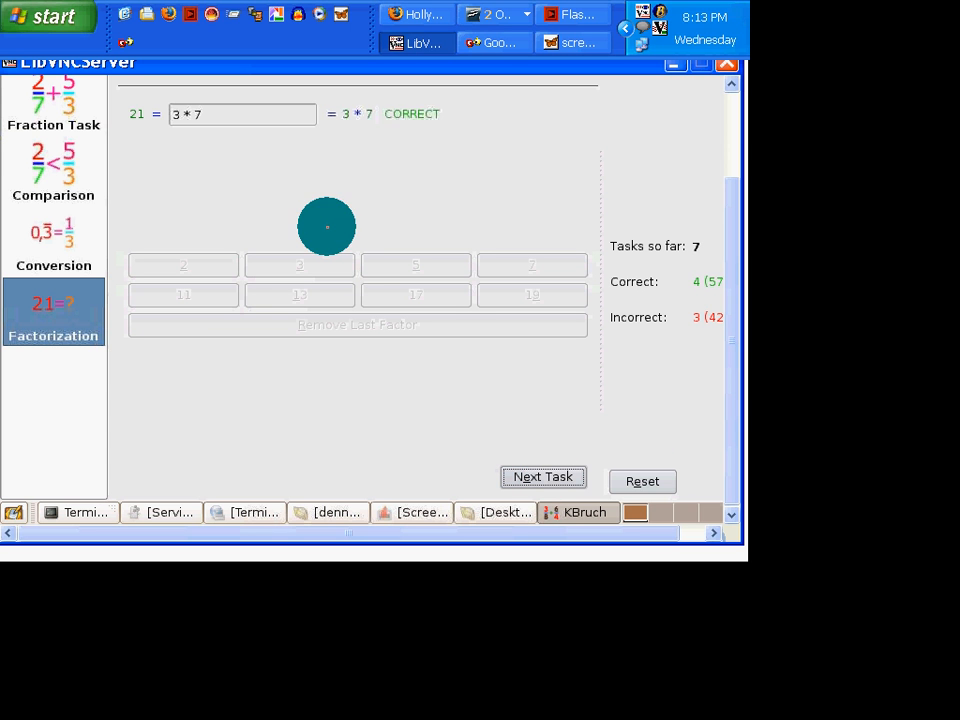
{"action": "mouse_move", "coordinate": [52, 240]}
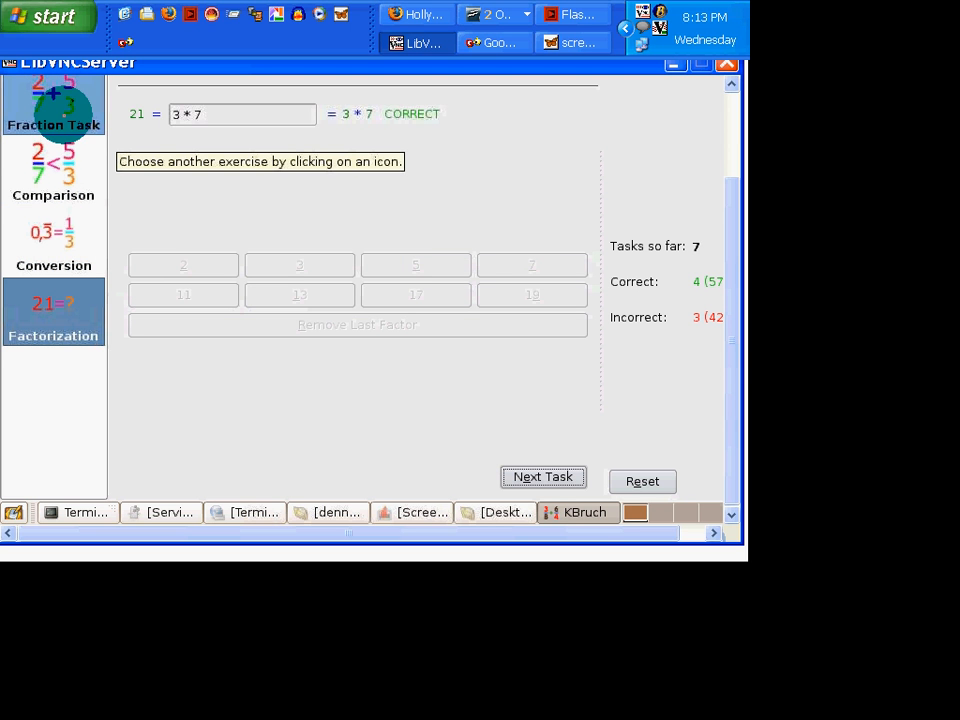
- Return to Fraction Task (1/6 + 2/1), view Help > About KBruch, and close it
{"action": "left_click", "coordinate": [544, 480]}
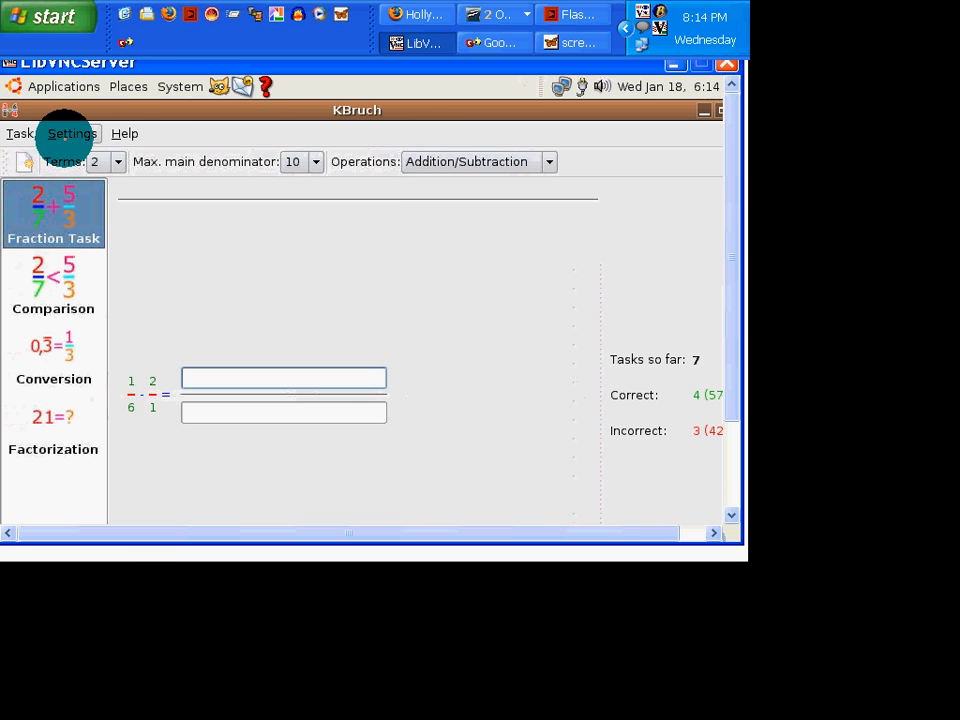
{"action": "left_click", "coordinate": [124, 132]}
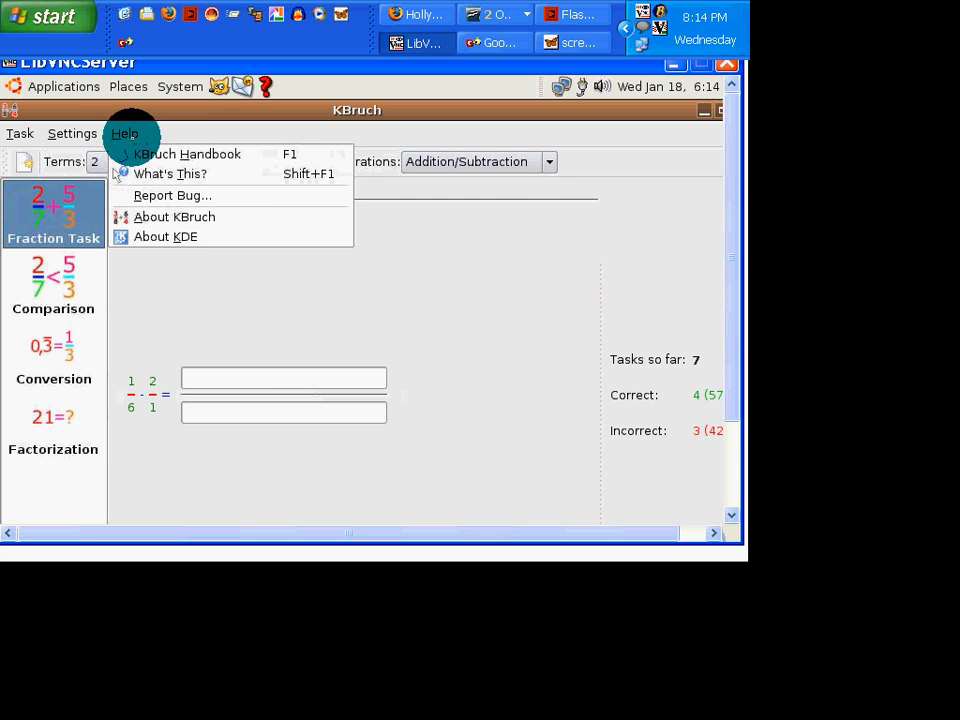
{"action": "left_click", "coordinate": [174, 216]}
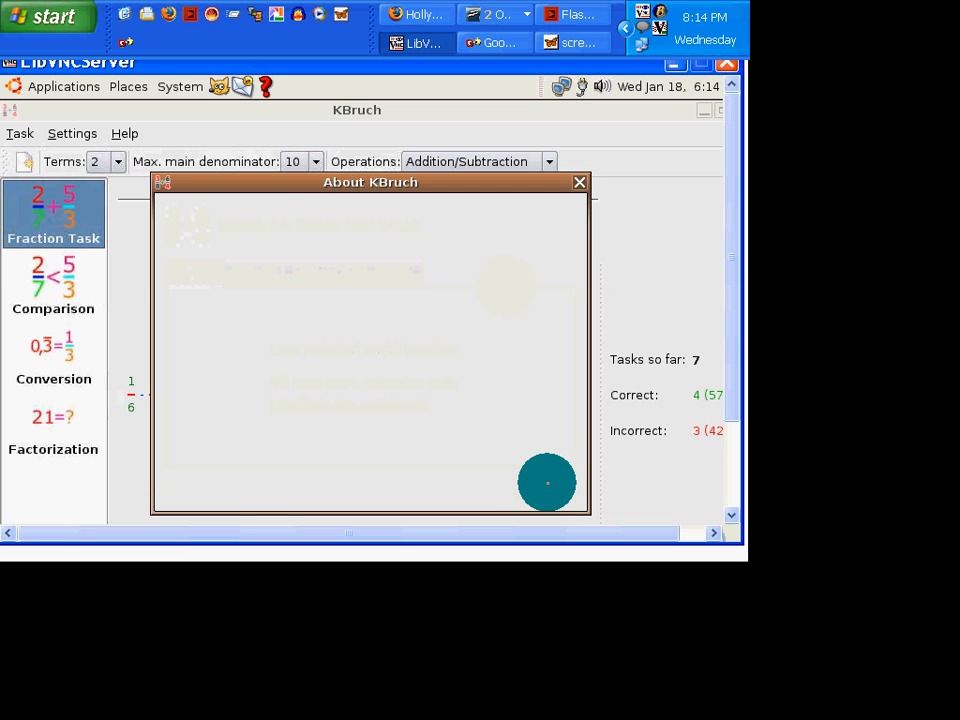
{"action": "left_click", "coordinate": [578, 182]}
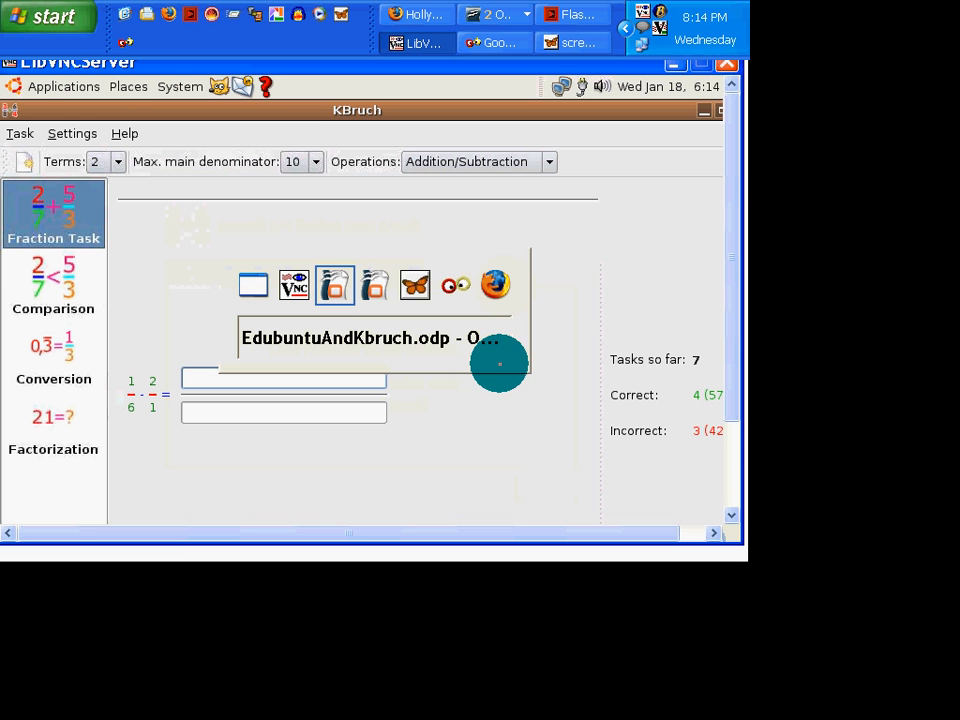